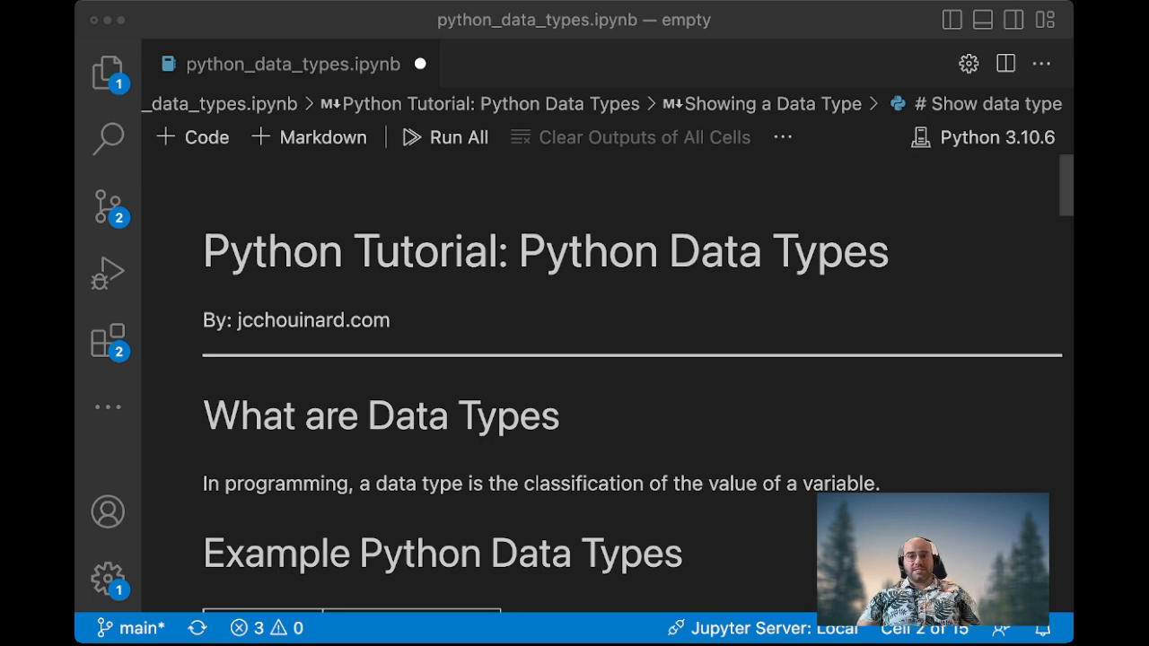
# Write x = 1 and type(x) in the Show data type cell and run it to get int
pyautogui.scroll(-3)
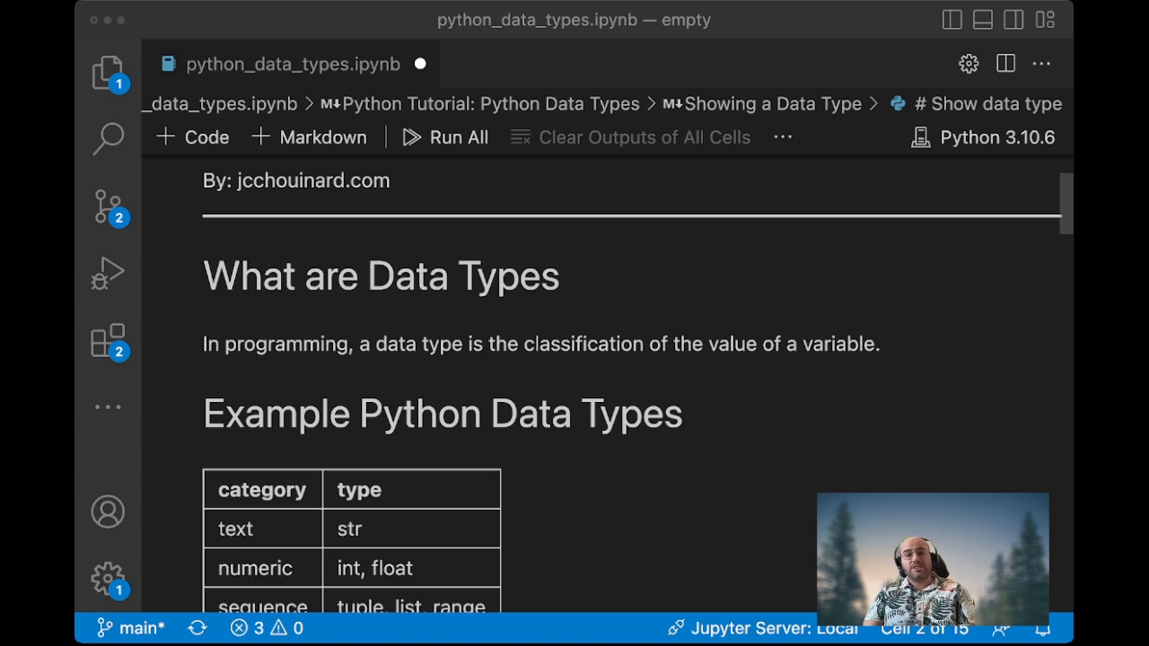
pyautogui.scroll(-3)
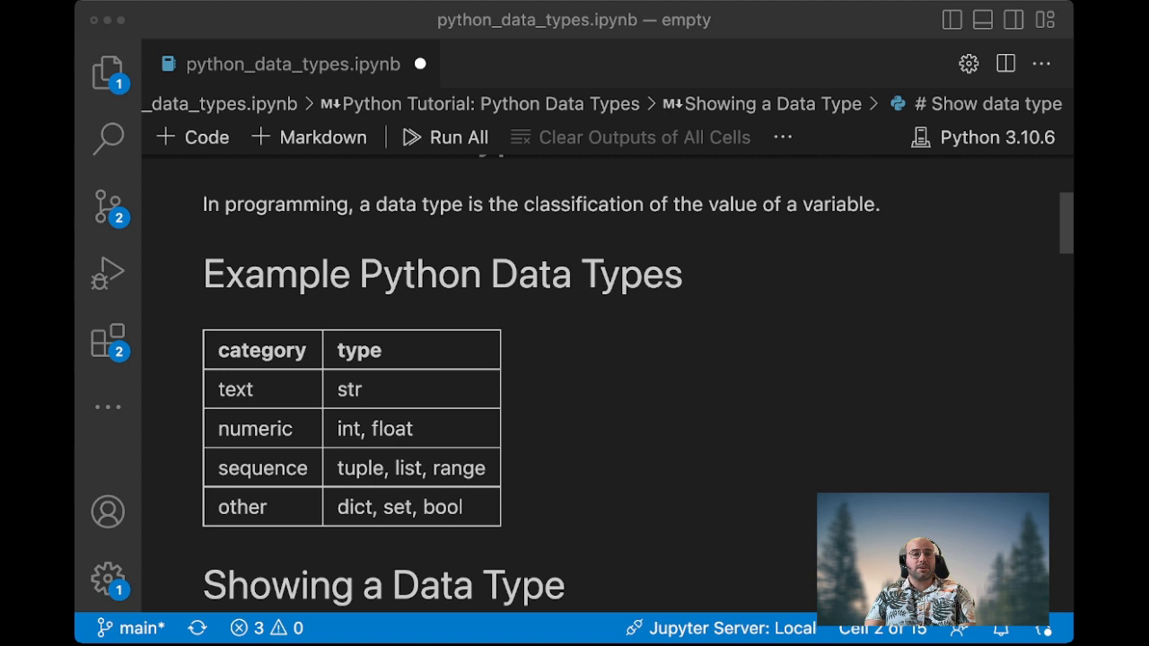
pyautogui.scroll(-3)
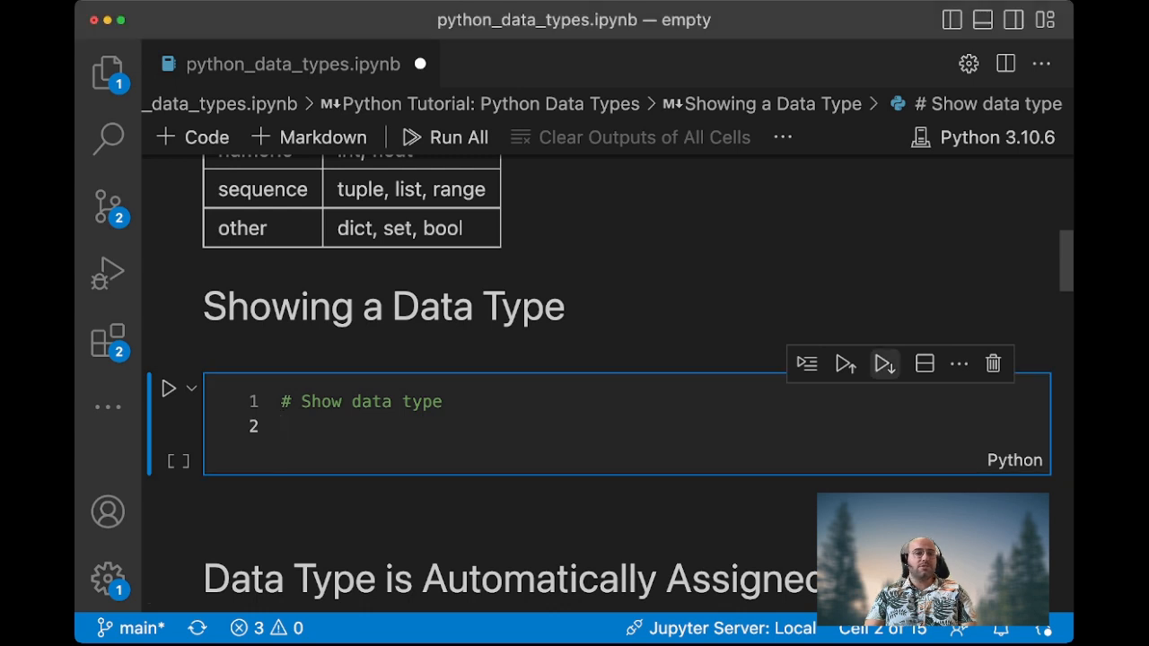
pyautogui.write('x = 1')
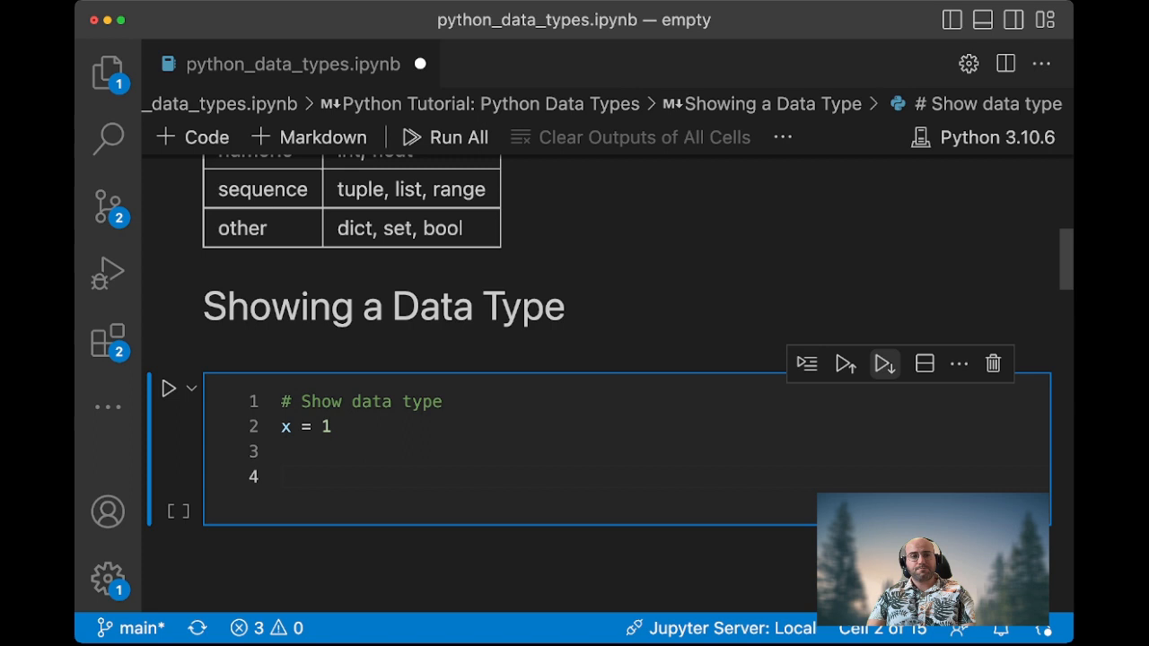
pyautogui.write('type(x')
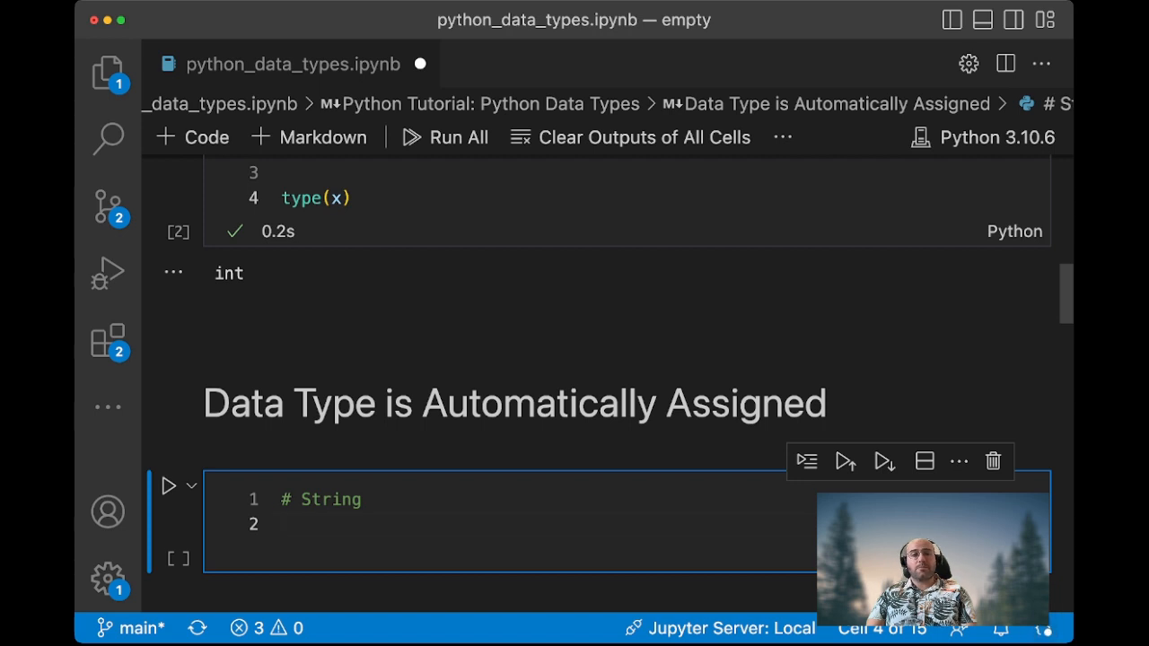
# Write x = 'string' with type(x), then change it to x = int('1') so the type reads int
pyautogui.write("x = 'string")
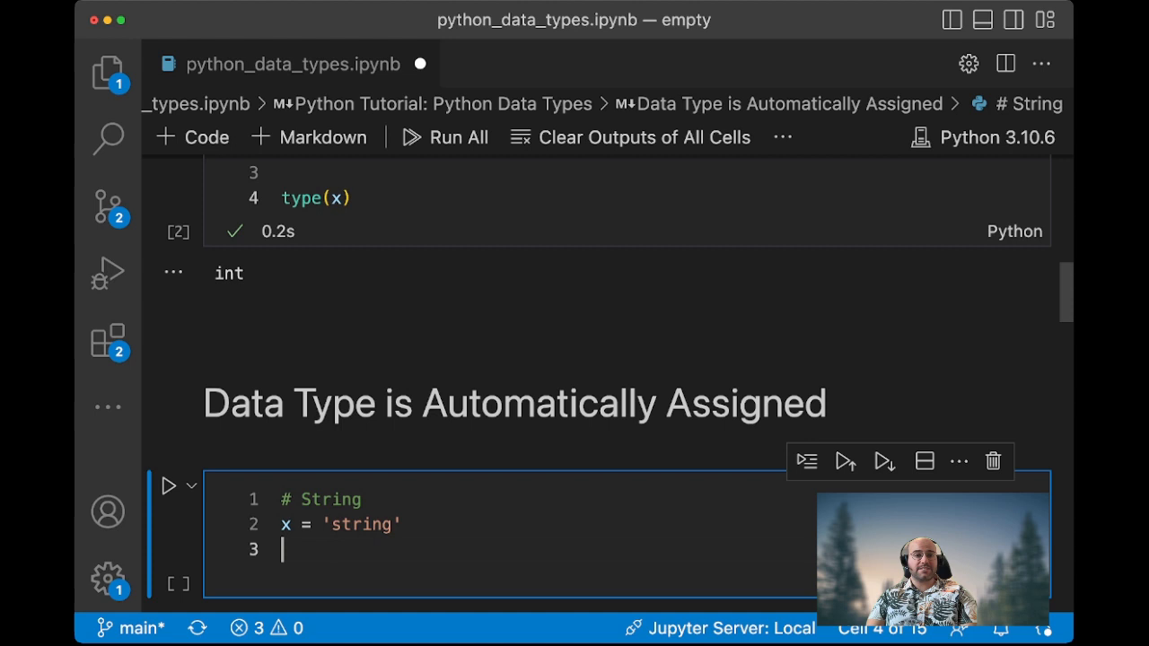
pyautogui.write('type(x')
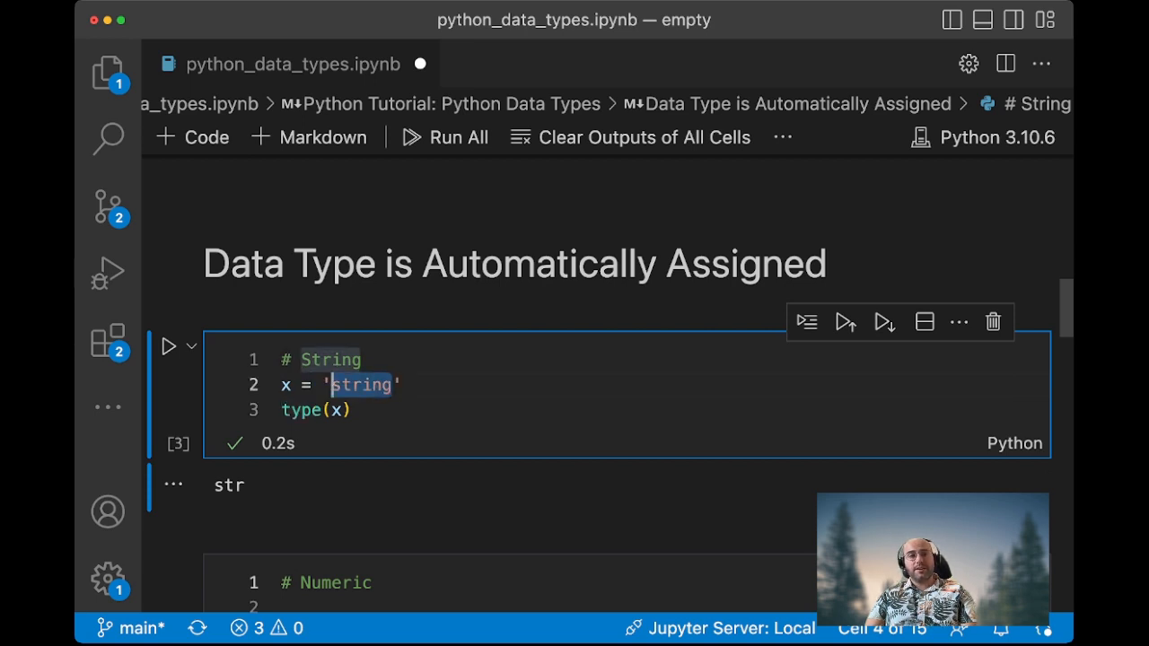
pyautogui.write('12')
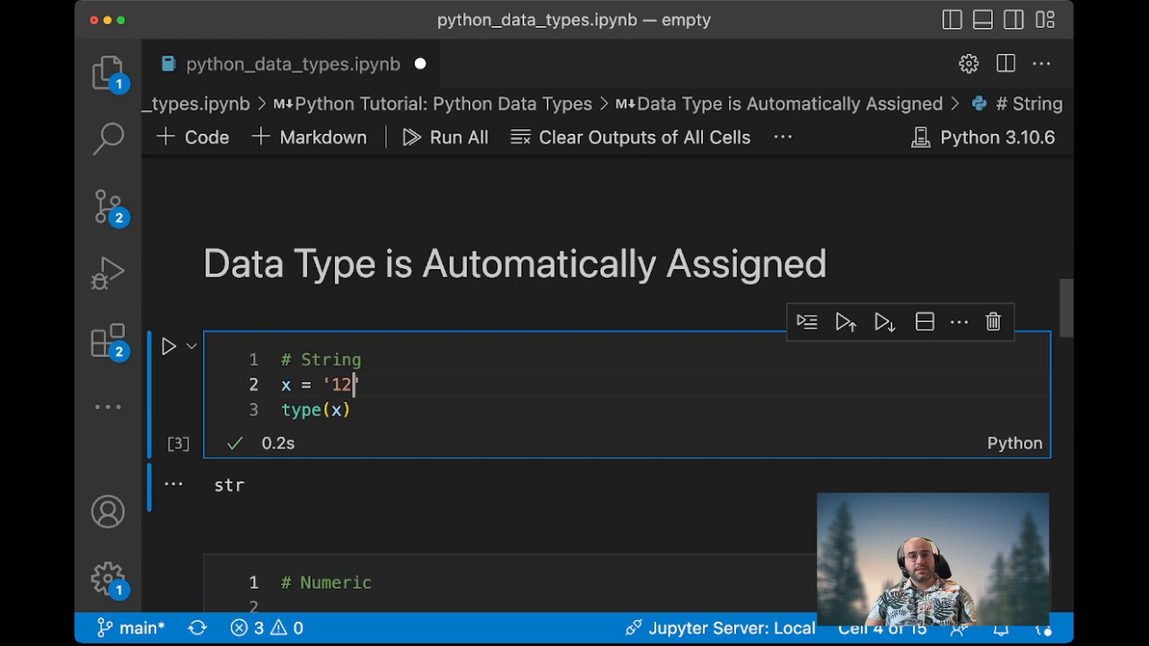
pyautogui.press('Backspace')
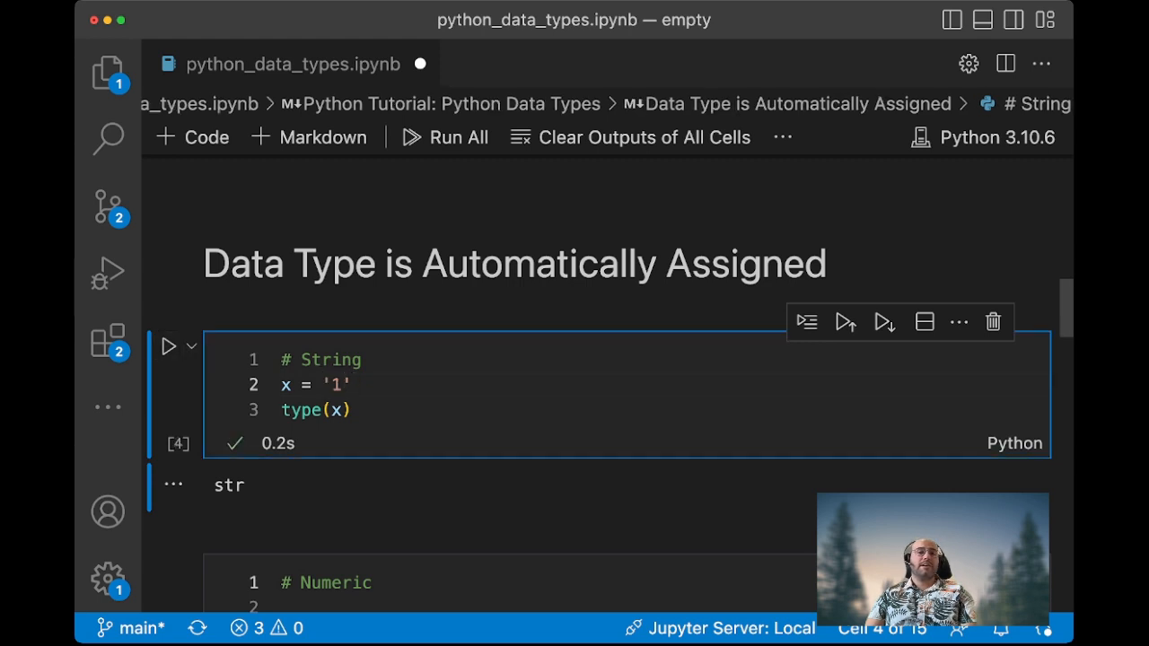
pyautogui.write('int(')
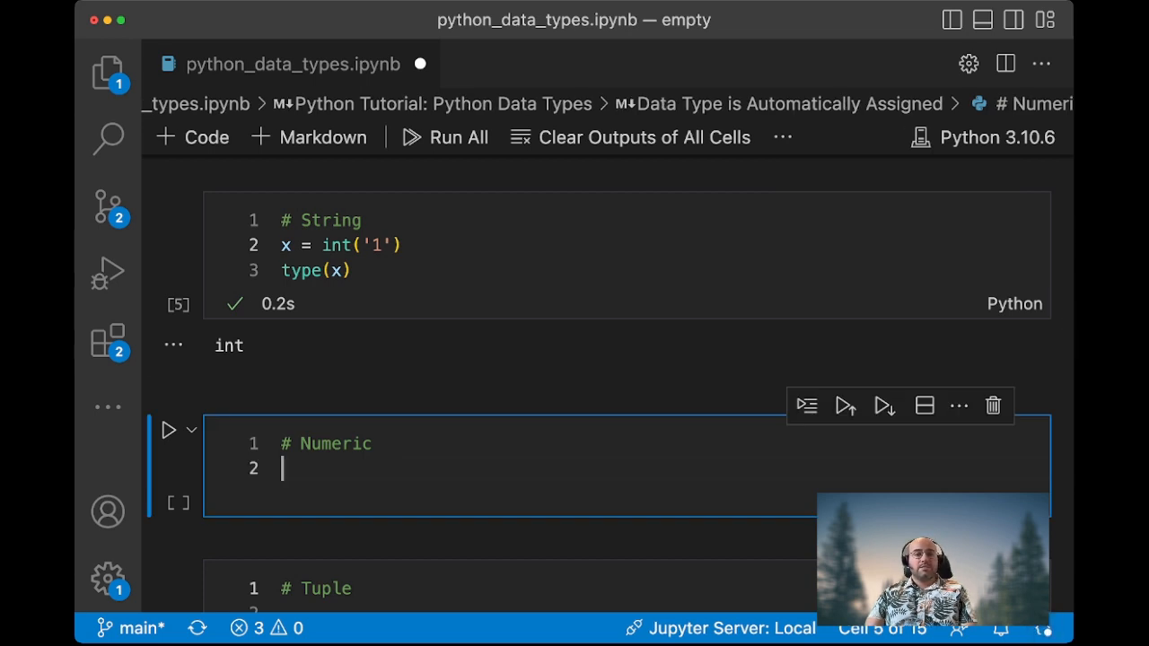
# Set x = 1, y = 1.1 and print(type(x), type(y)) to show int and float
pyautogui.write('x = 1')
pyautogui.write('y =')
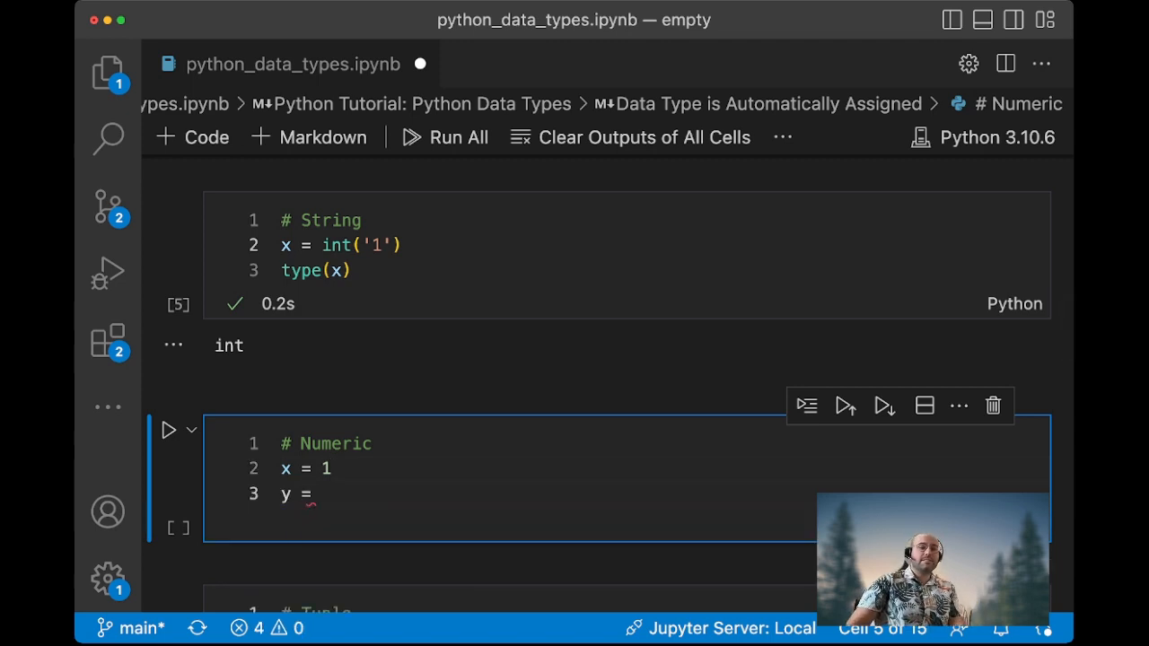
pyautogui.write('1.1')
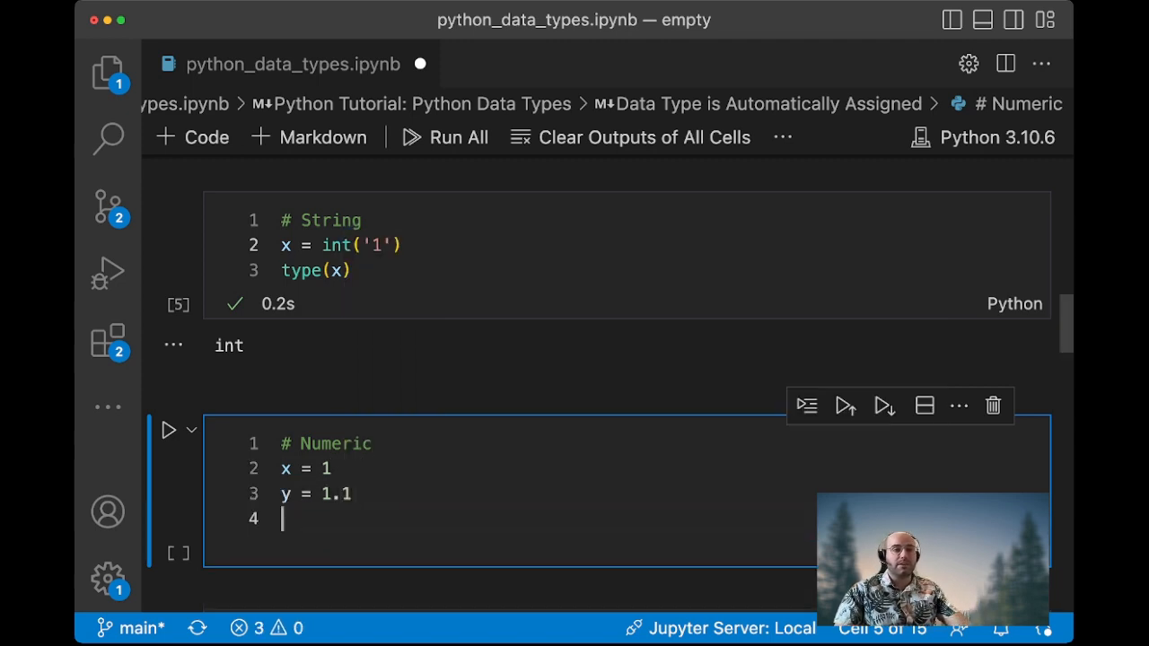
pyautogui.write('print(')
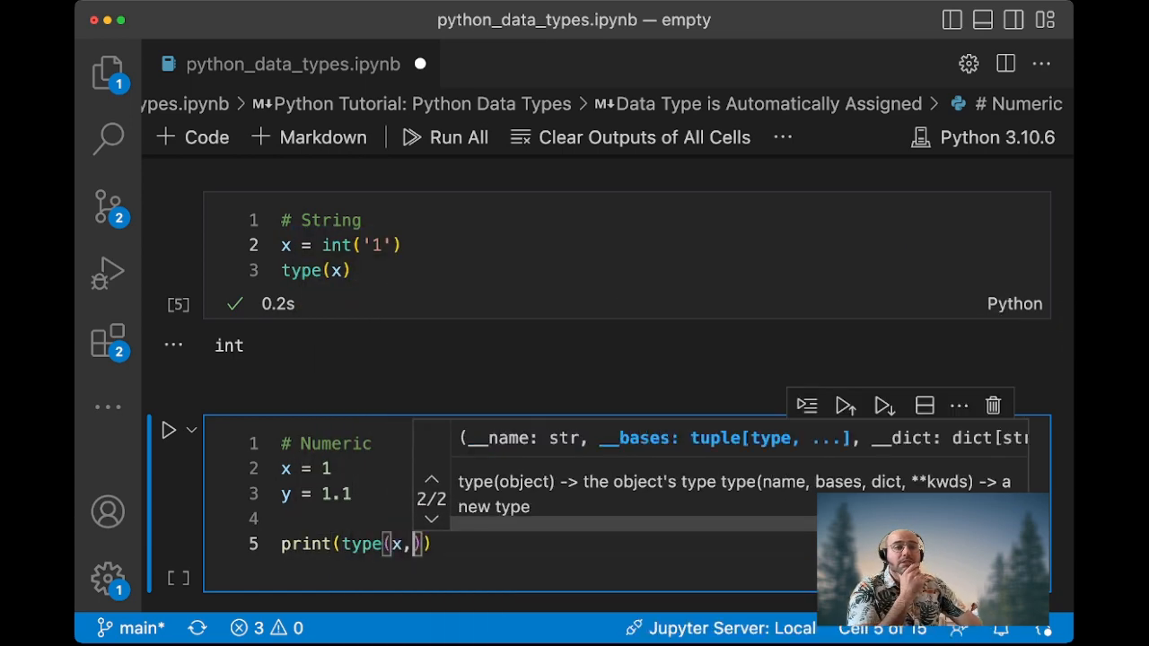
pyautogui.write('type(y')
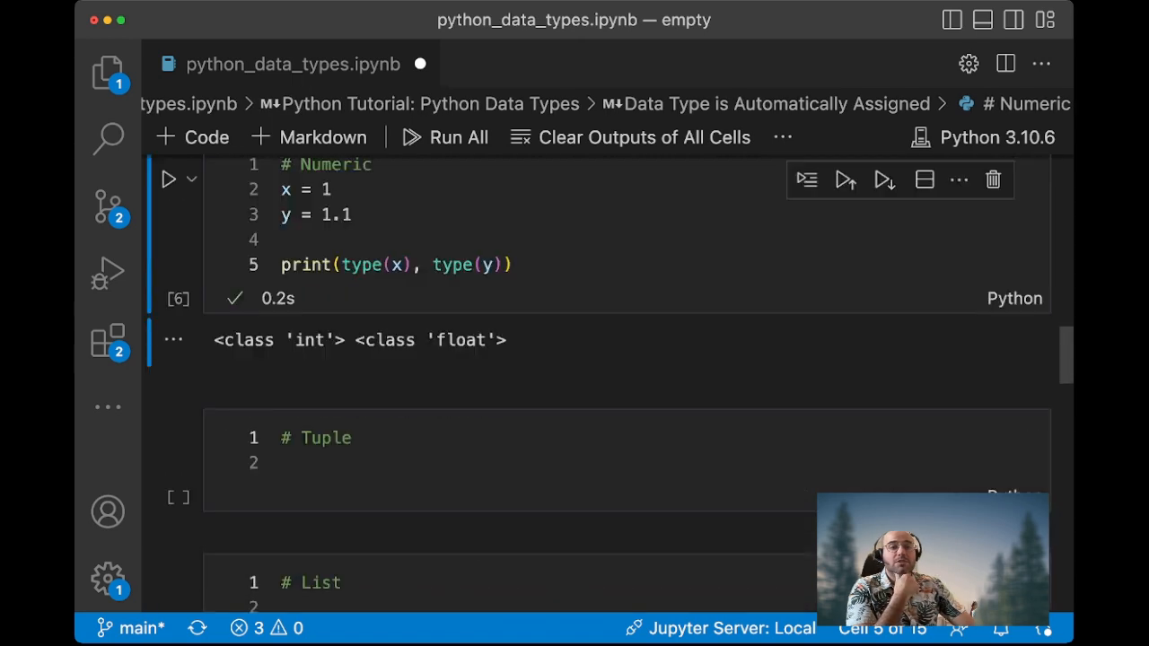
pyautogui.doubleClick(460, 339)
pyautogui.write('x')
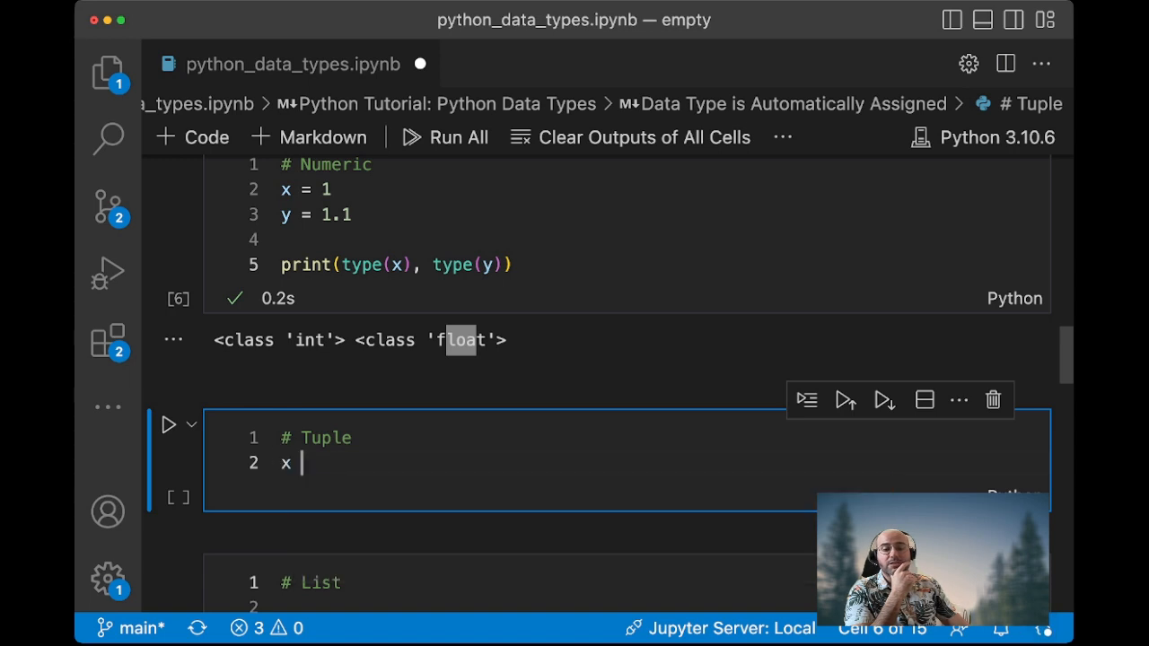
# Define x = (1,2,3,4) and run type(x) to show tuple
pyautogui.write('= ()')
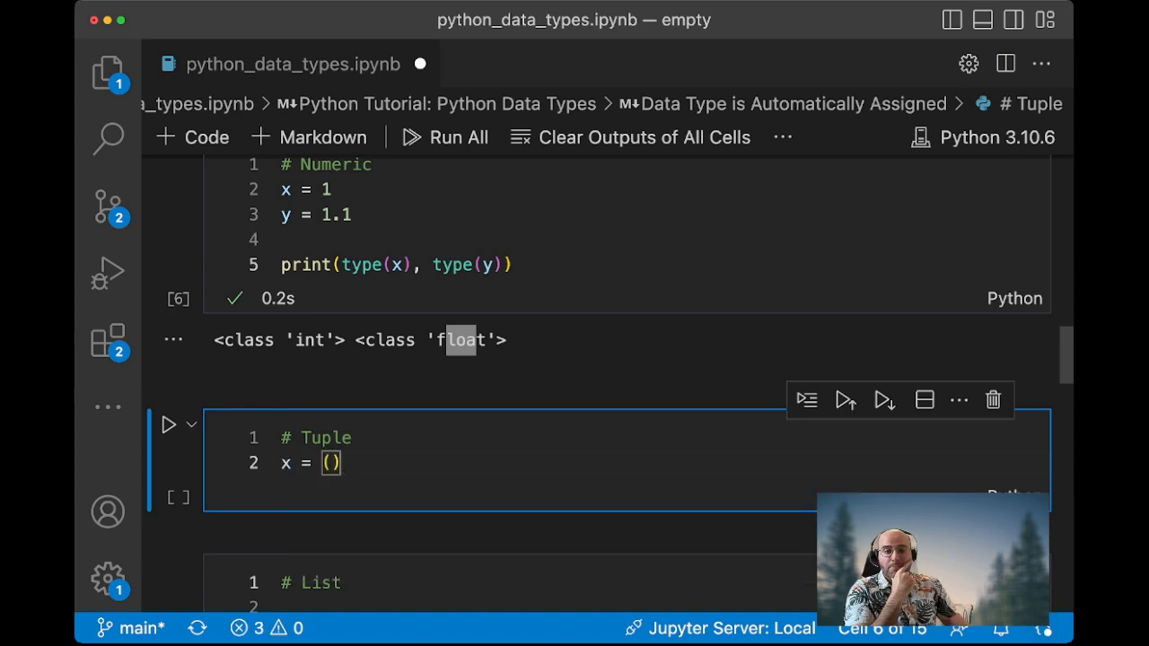
pyautogui.write('1,2,3')
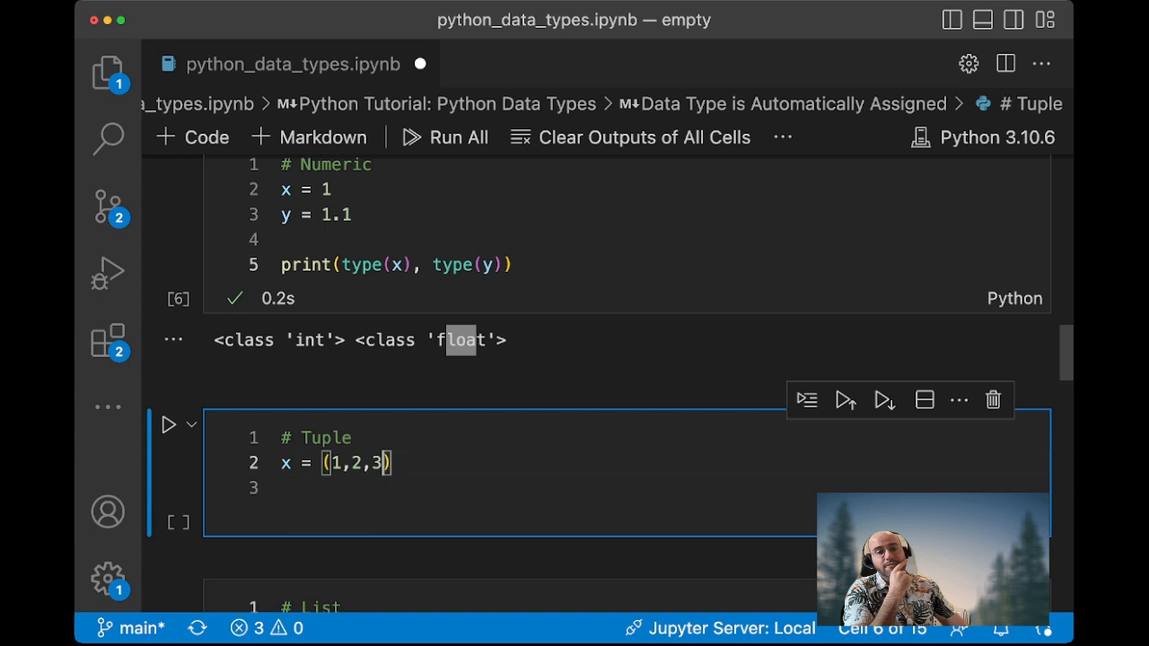
pyautogui.write(',4')
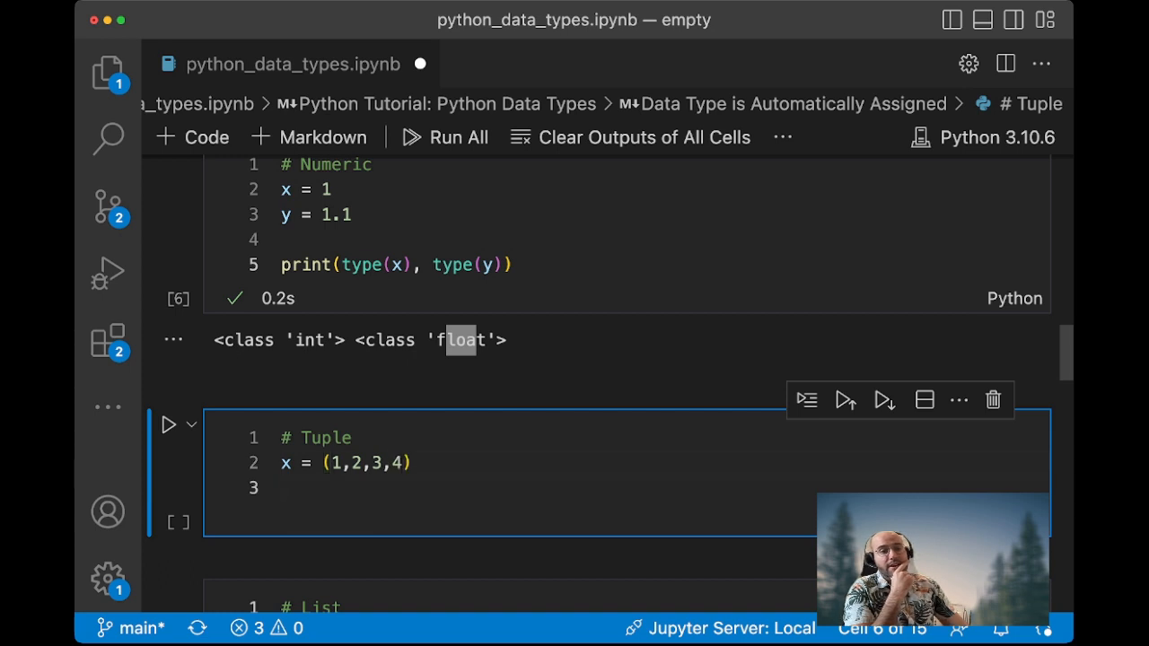
pyautogui.write('type(x)')
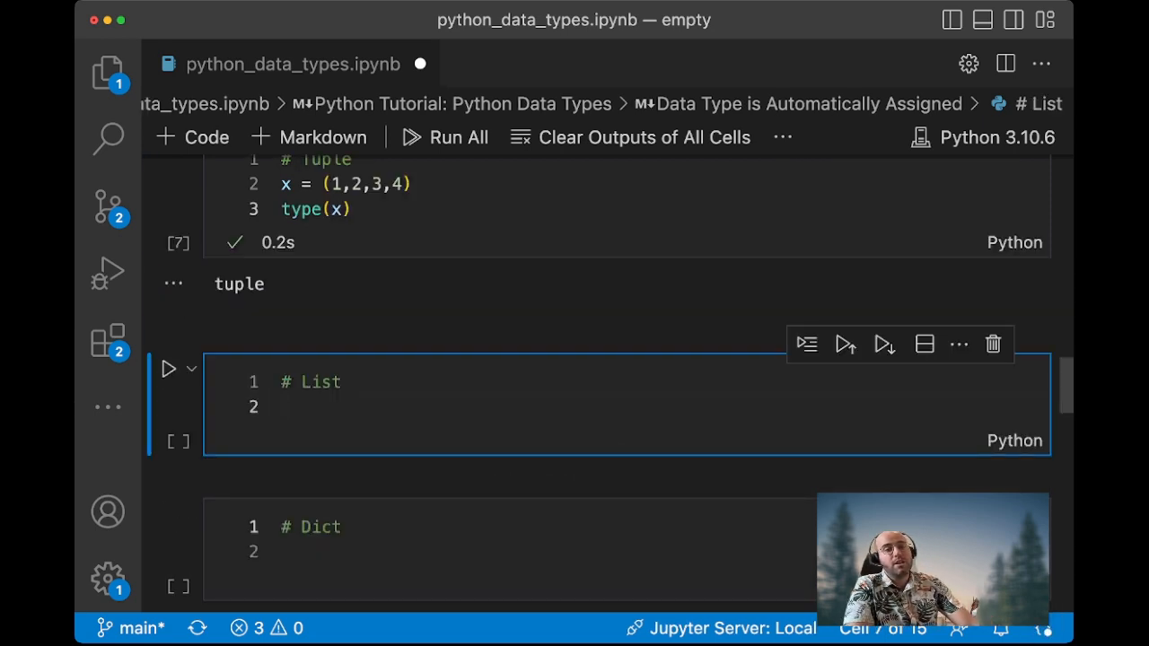
# Define x = [1, 2, 3] and run type(x) to show list
pyautogui.write('x = []')
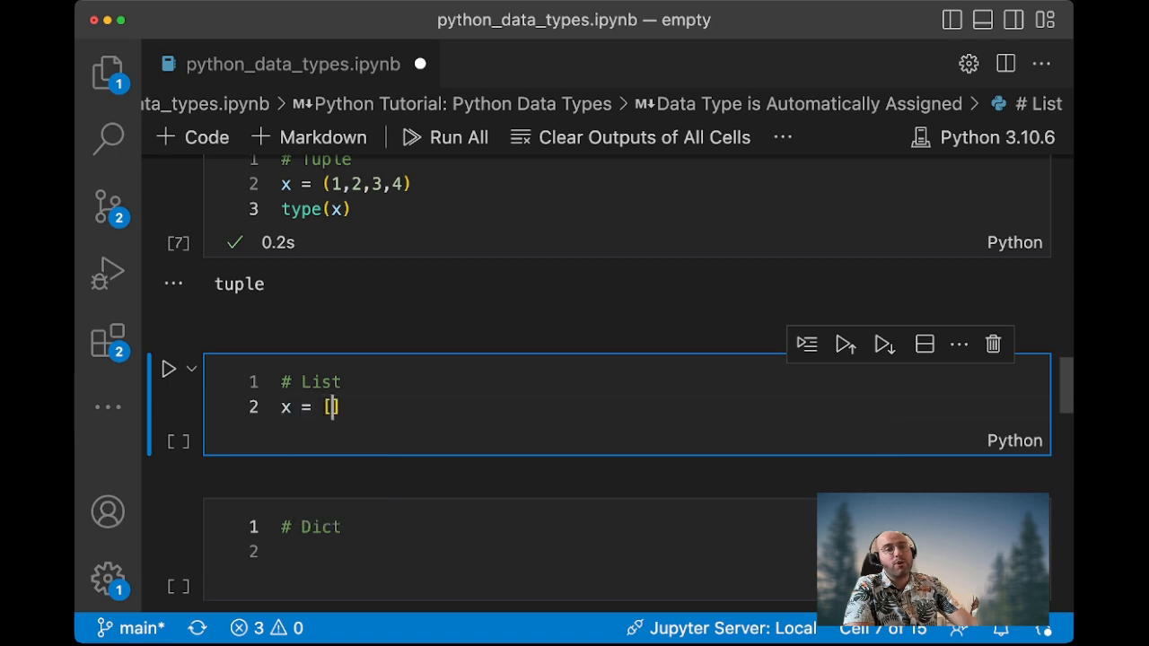
pyautogui.write('1,')
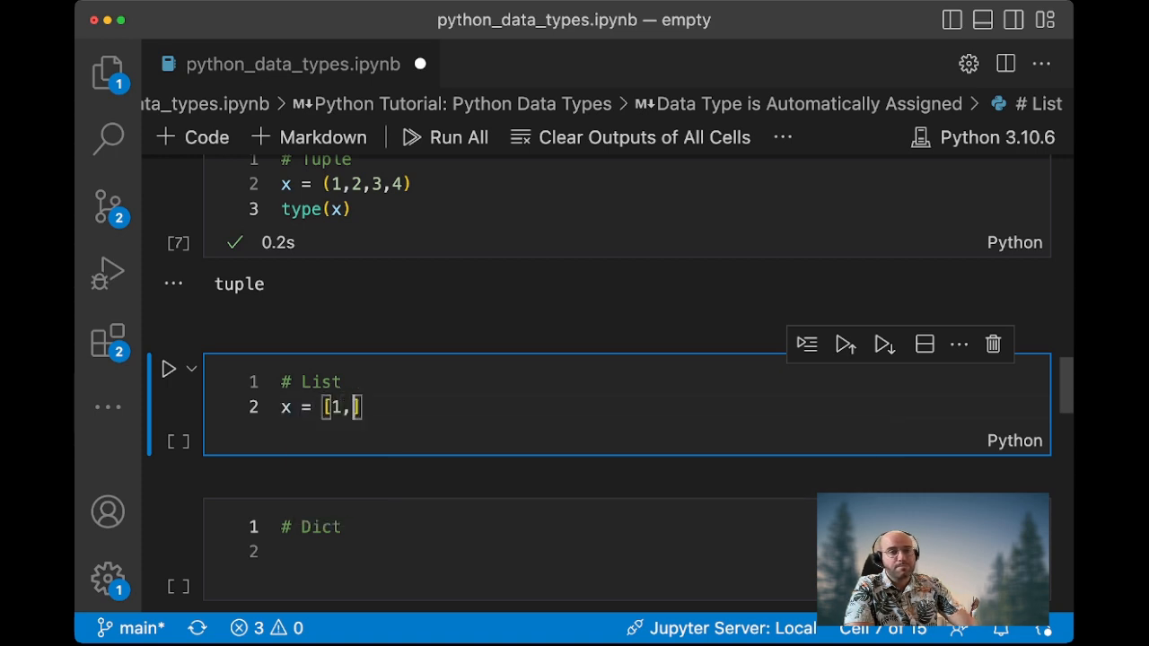
pyautogui.write('2,')
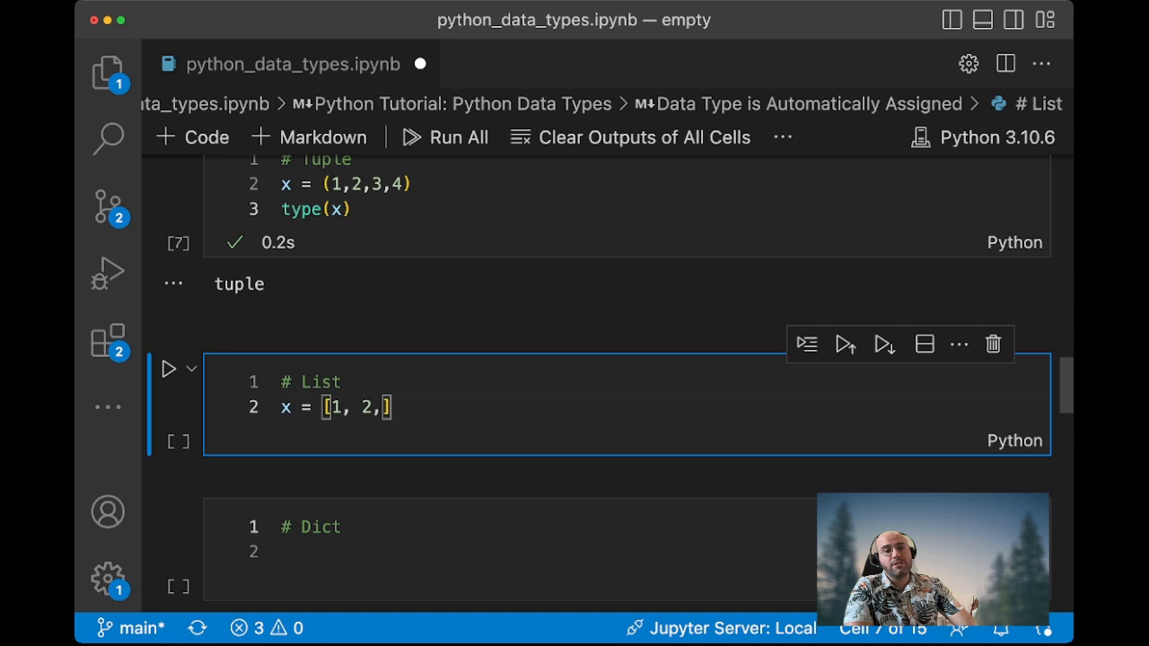
pyautogui.write('3')
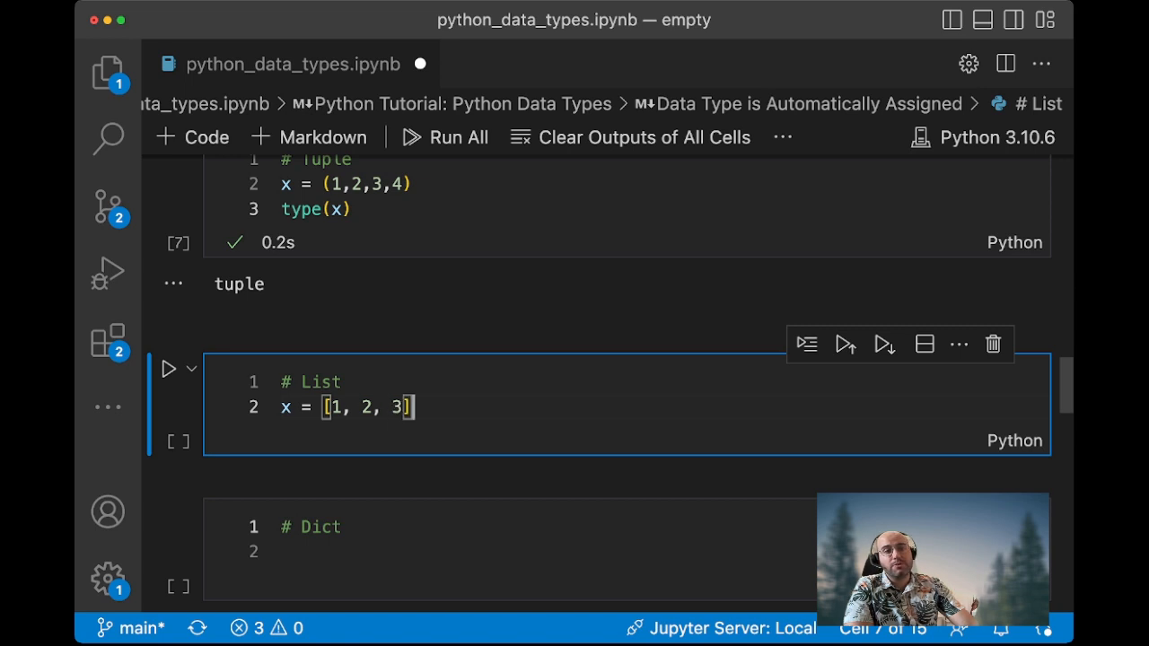
pyautogui.press('enter')
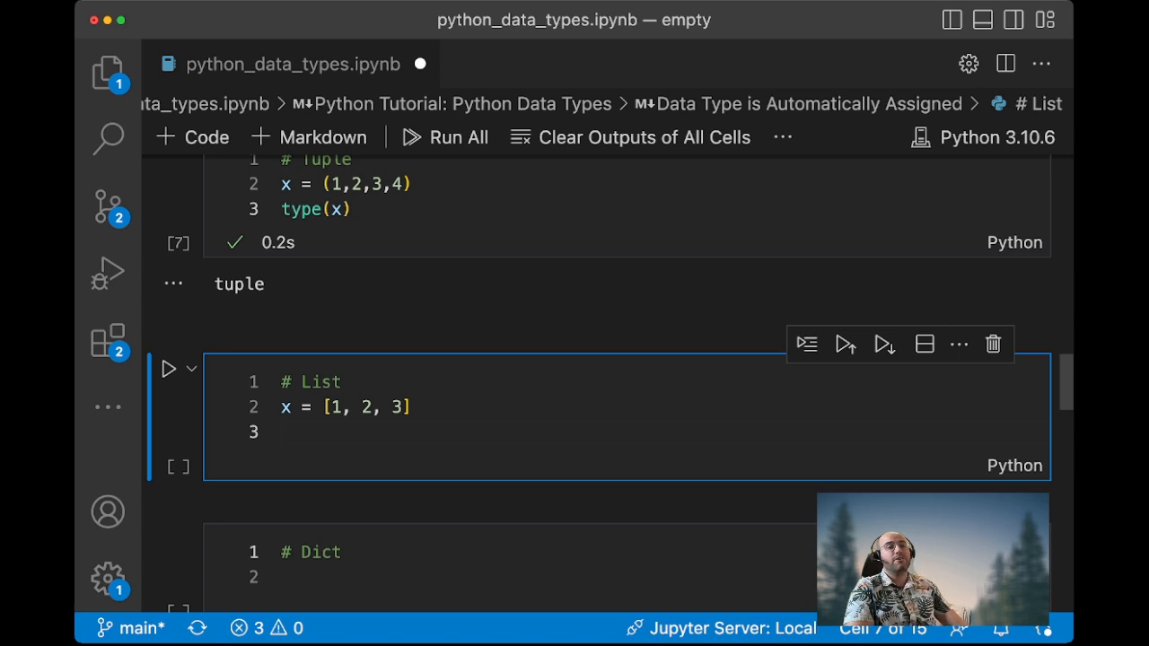
pyautogui.write('type(x)')
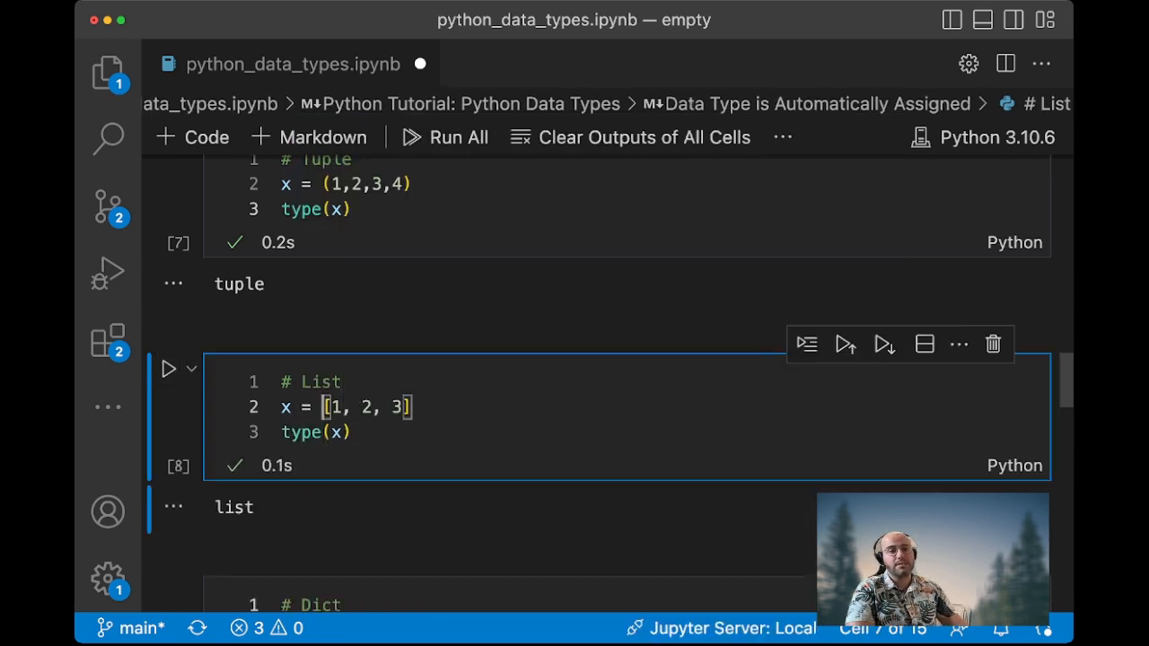
pyautogui.scroll(-3)
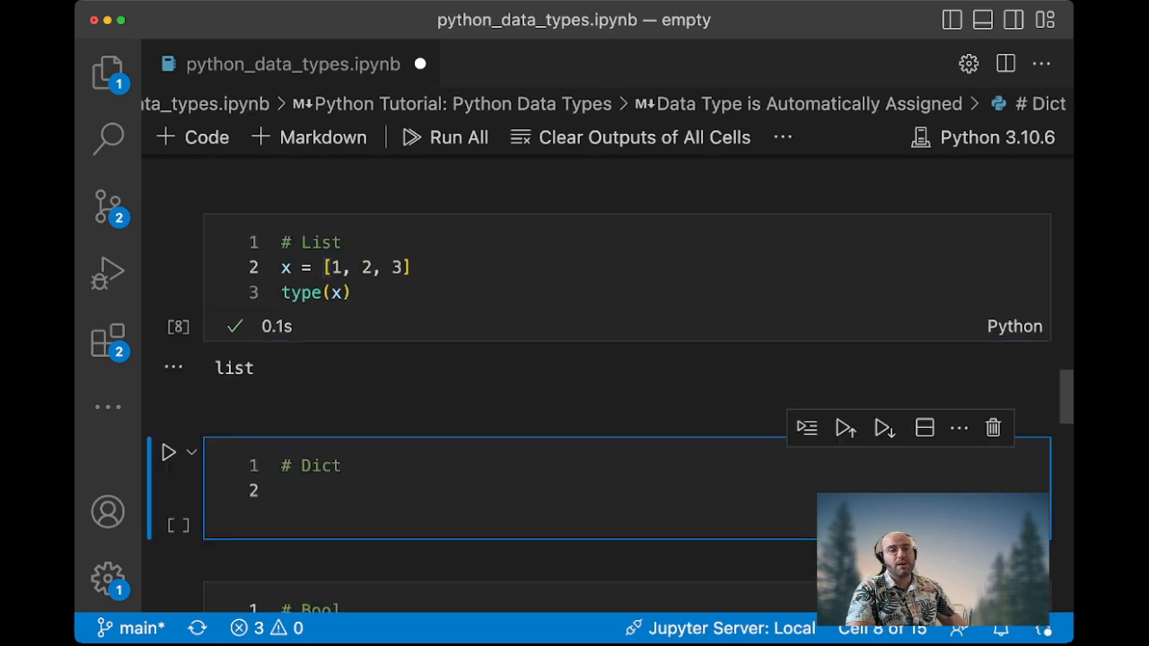
# Define x = {'a':1, 'b':2} and run type(x) to show dict
pyautogui.write('x = {}')
pyautogui.write("'a':")
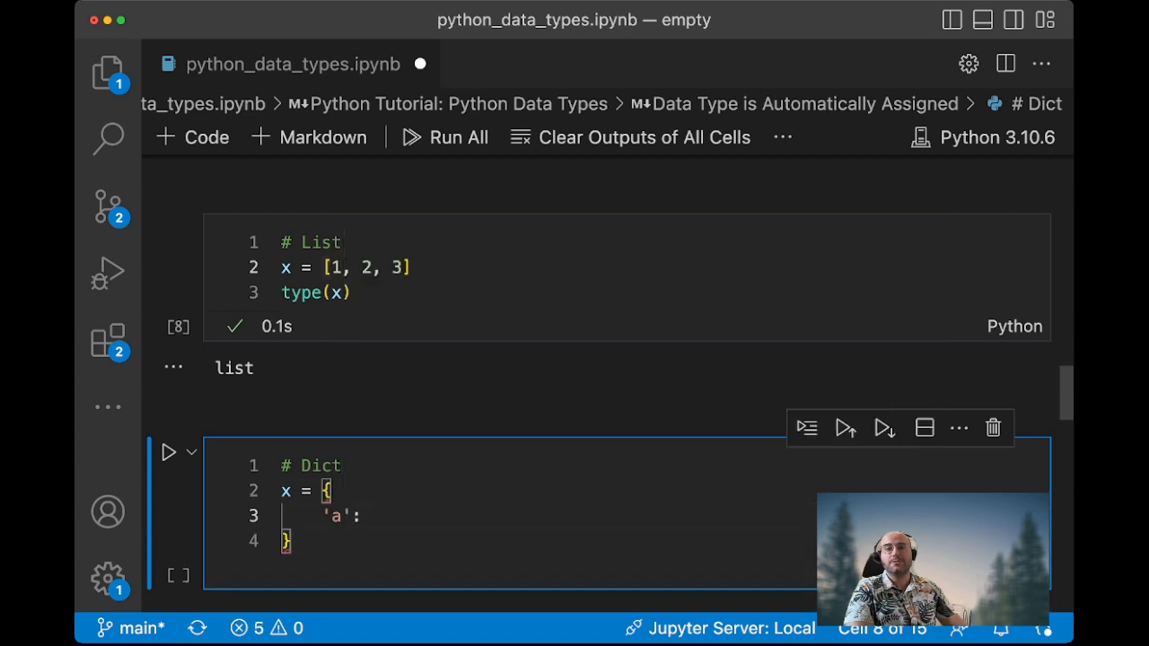
pyautogui.write('1,')
pyautogui.write("'b':")
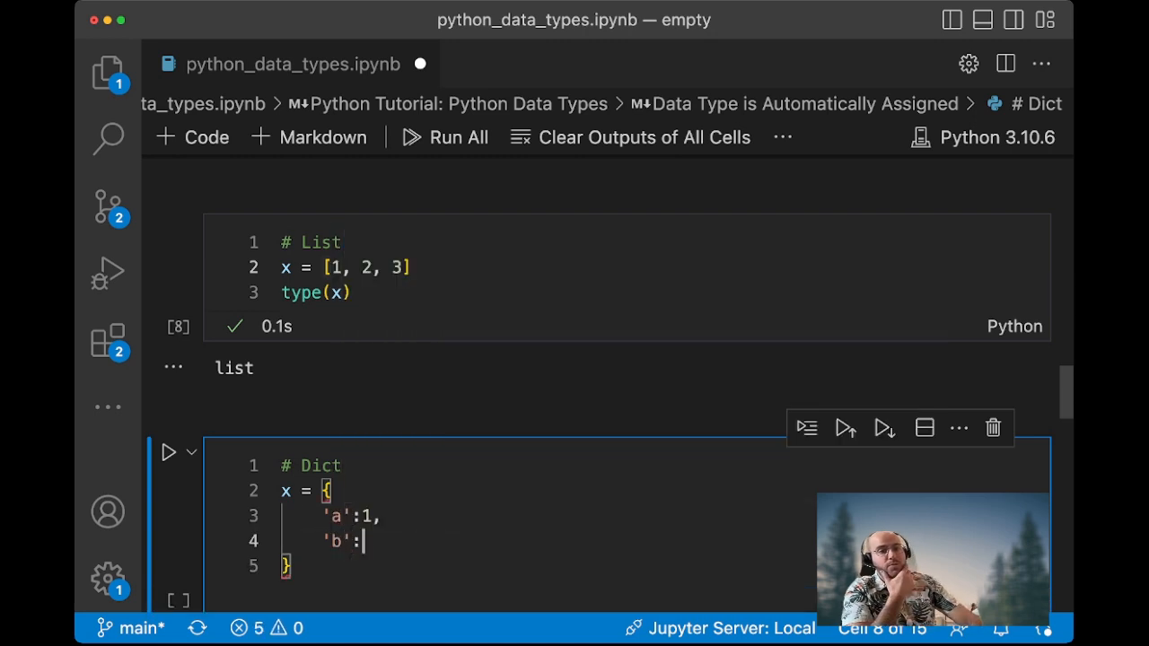
pyautogui.write('2')
pyautogui.write('x')
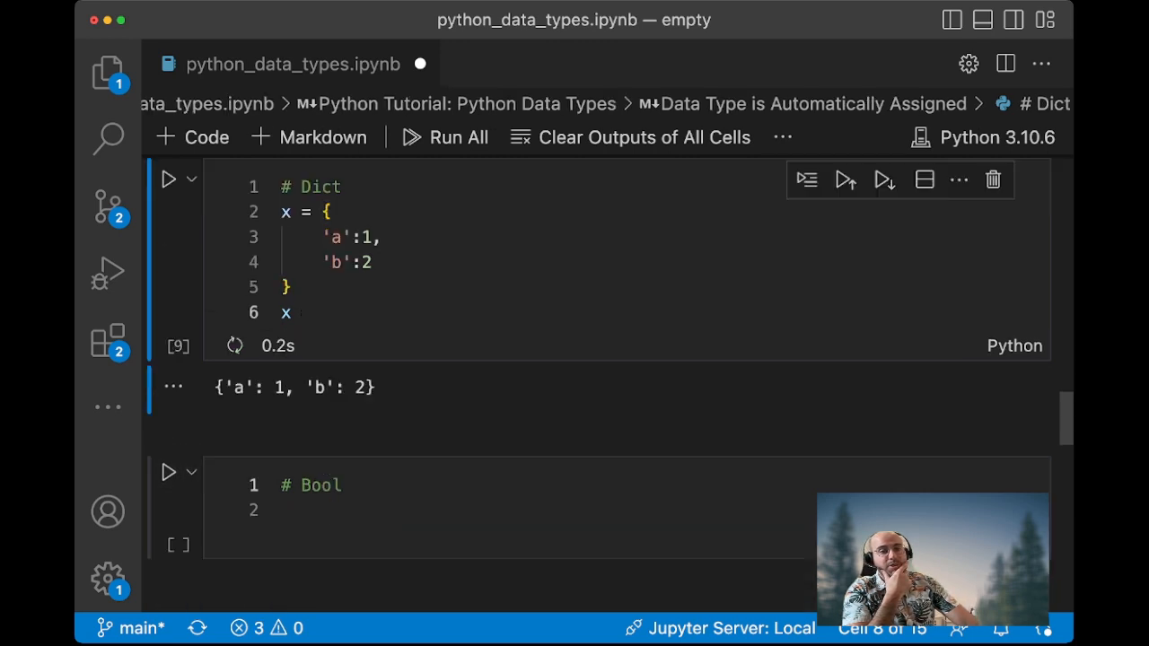
pyautogui.write('type(x')
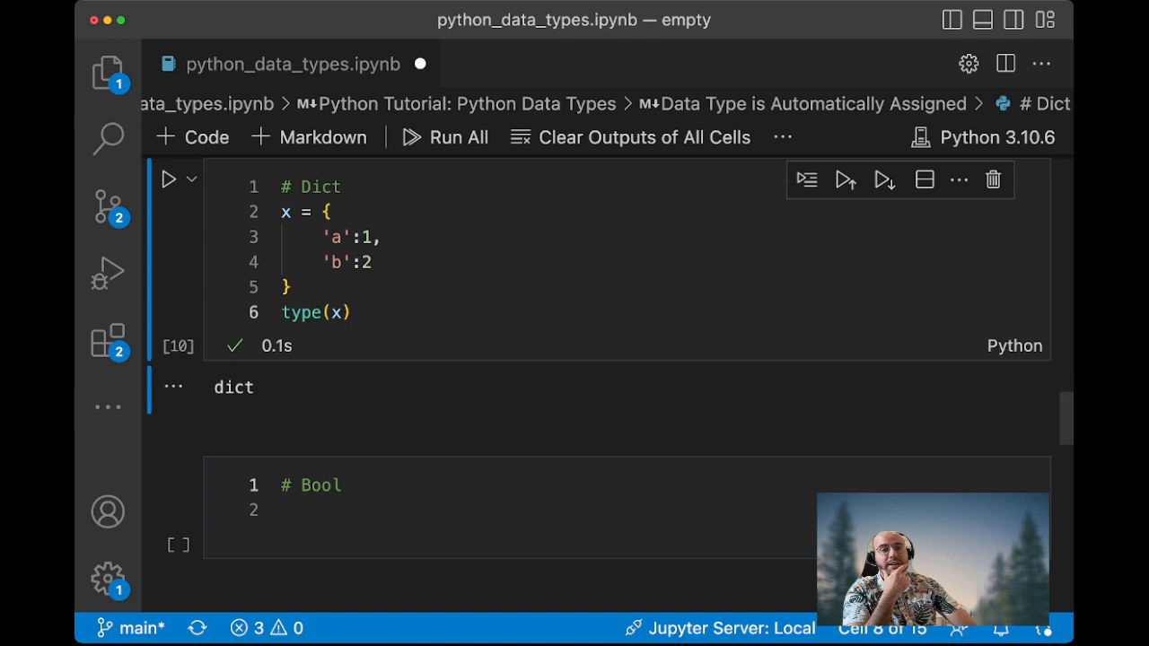
pyautogui.click(449, 510)
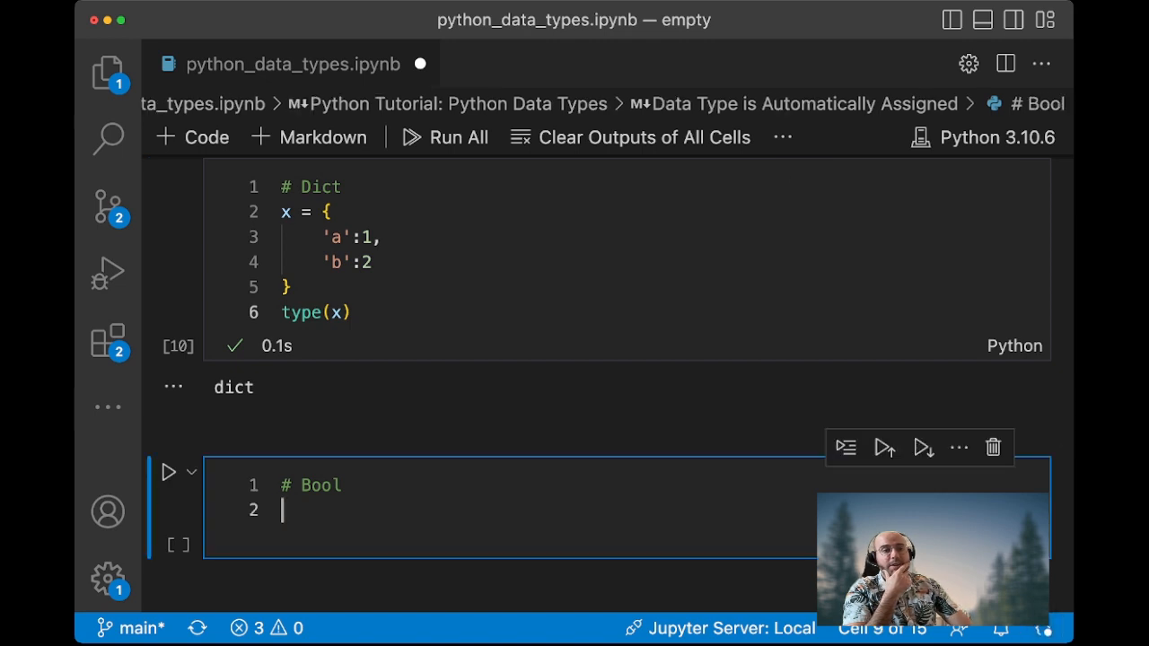
# Set x = False and run type(x) to show bool
pyautogui.write('x = Fals')
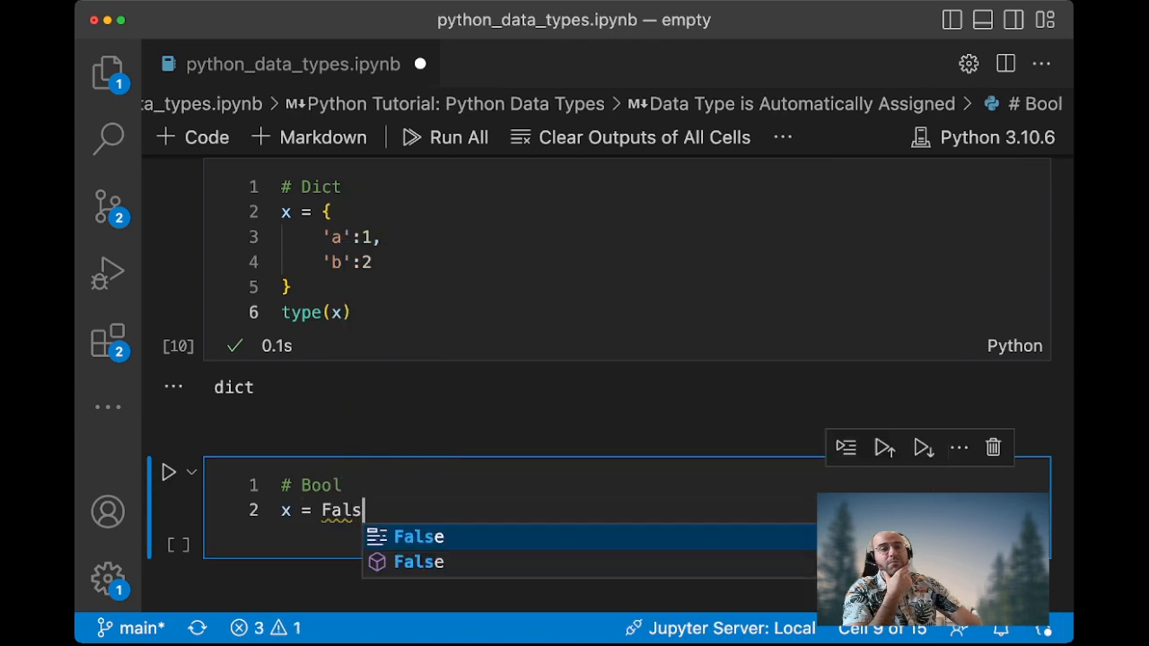
pyautogui.write('etype')
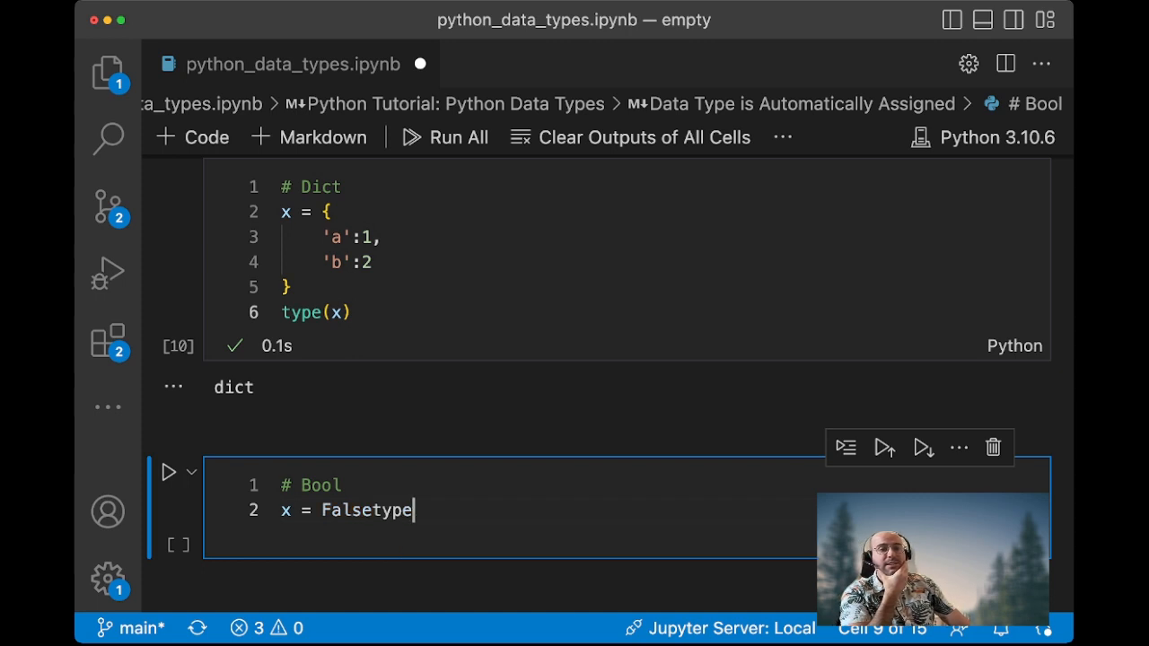
pyautogui.write('(x)')
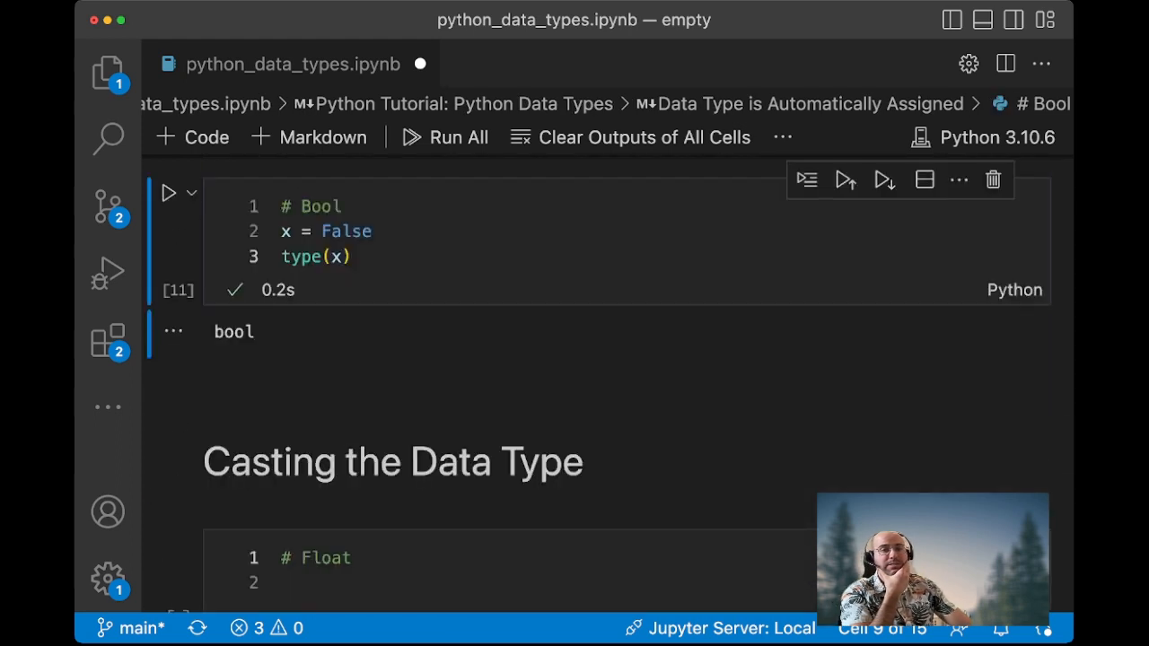
pyautogui.scroll(-3)
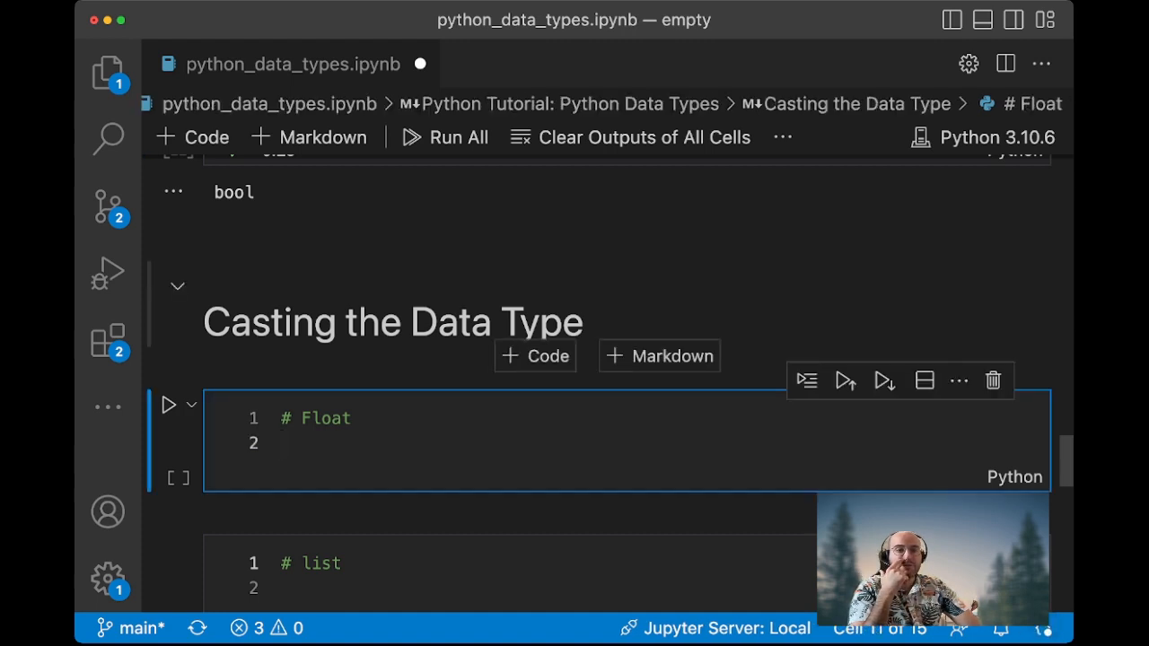
# Set x = float(10), display x as 10.0 and begin type(x)
pyautogui.write('10)')
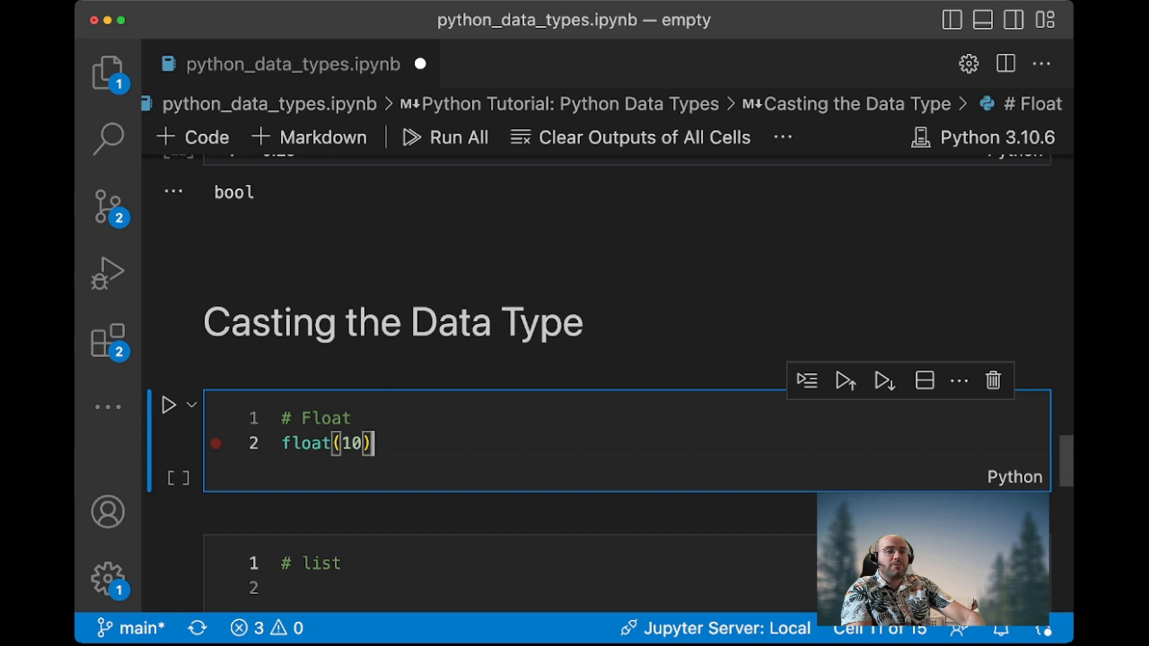
pyautogui.write('x =')
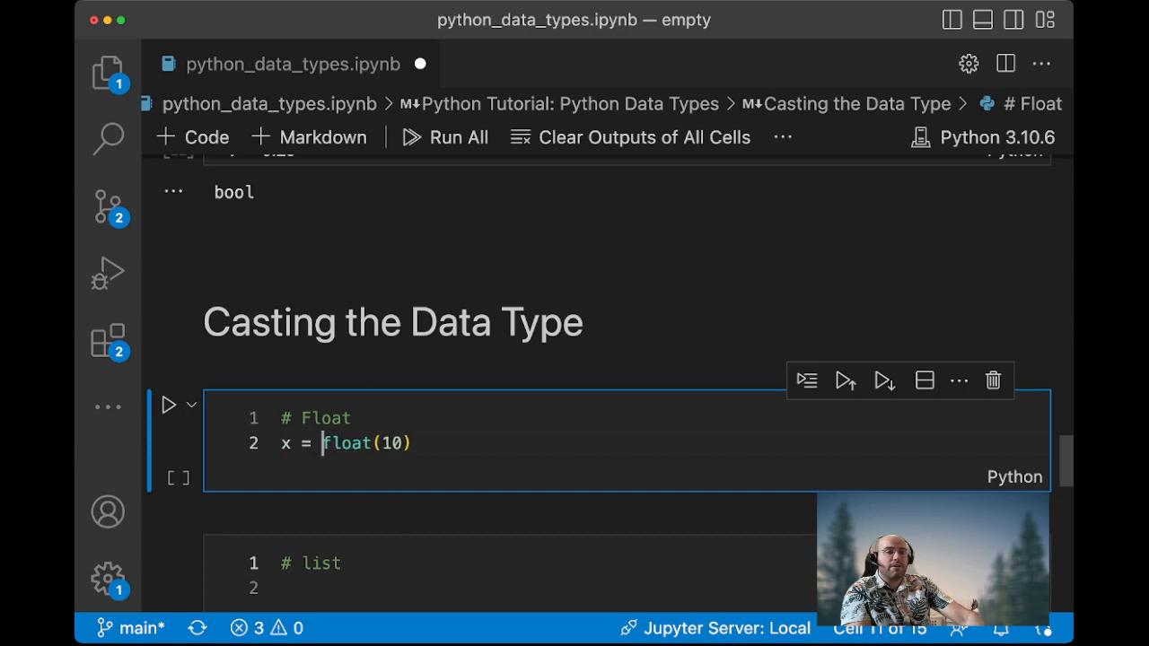
pyautogui.write('x')
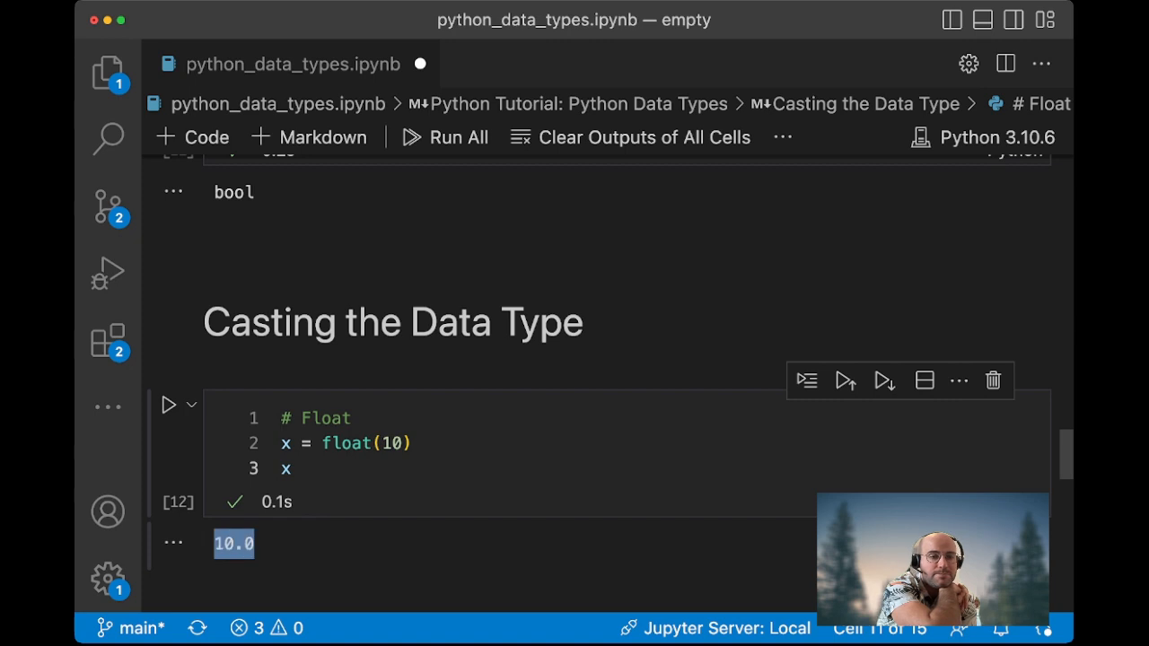
pyautogui.write('type(x')
pyautogui.write('(1,2,3')
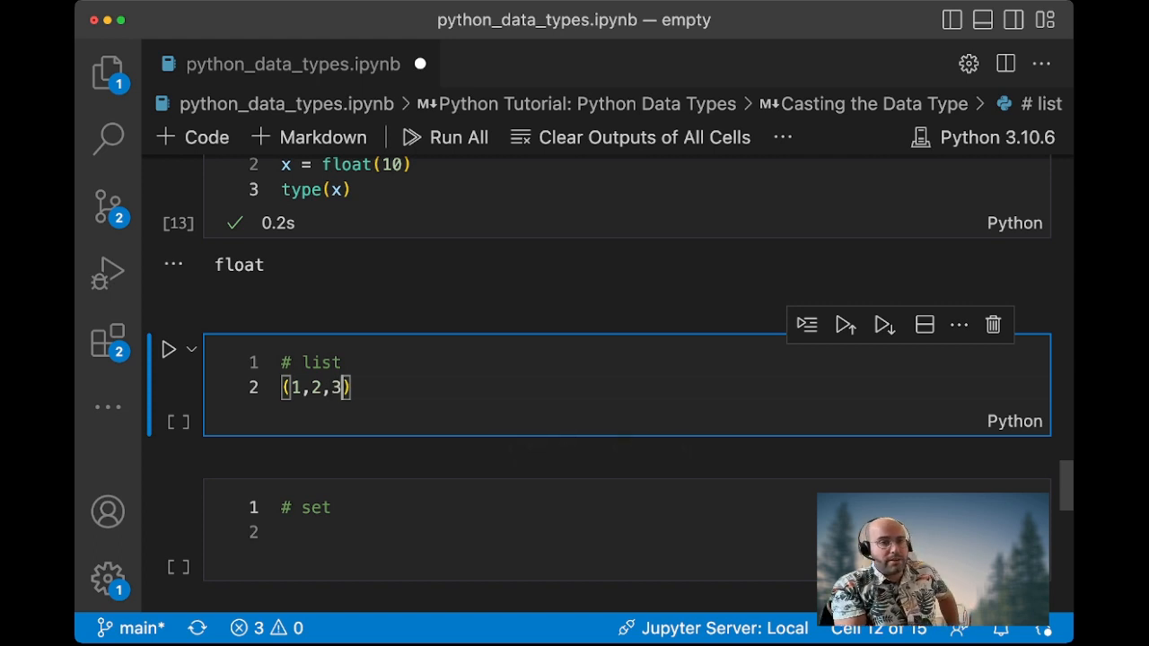
# Run list((1,2,3)) in the list casting cell to get [1, 2, 3]
pyautogui.write('list(')
pyautogui.click(539, 532)
pyautogui.write('ls = [')
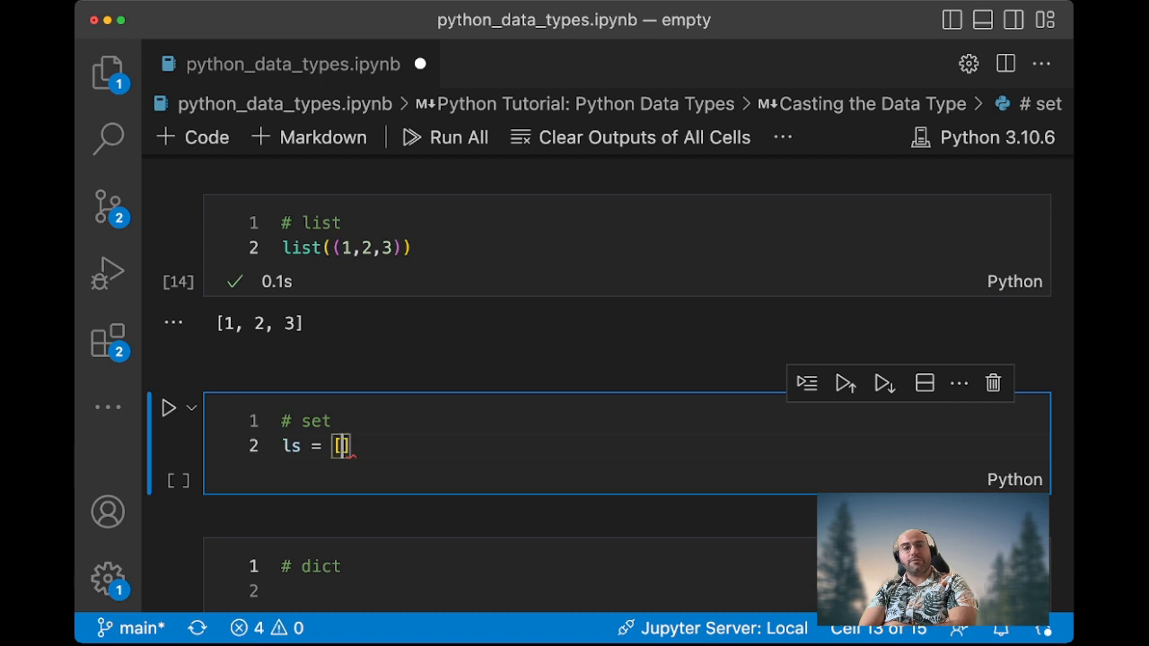
# Define ls = [1,1,1,2,3,4,4,4,4] and run set(ls) to get {1, 2, 3, 4}
pyautogui.write('1,1,1,2')
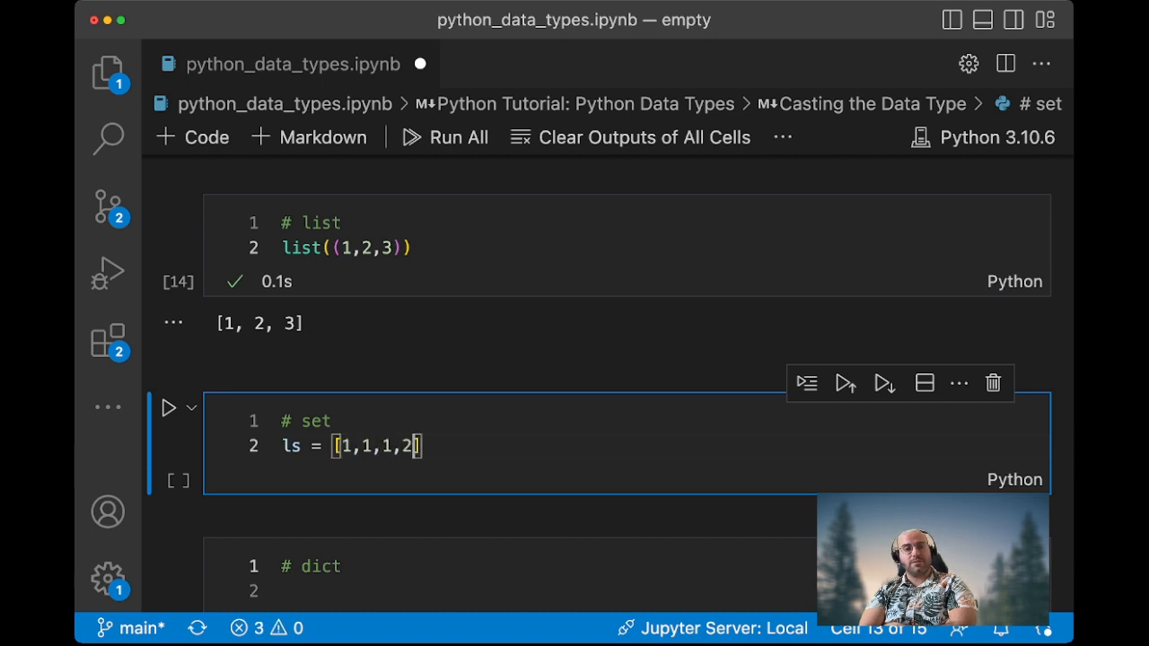
pyautogui.write(',3,44')
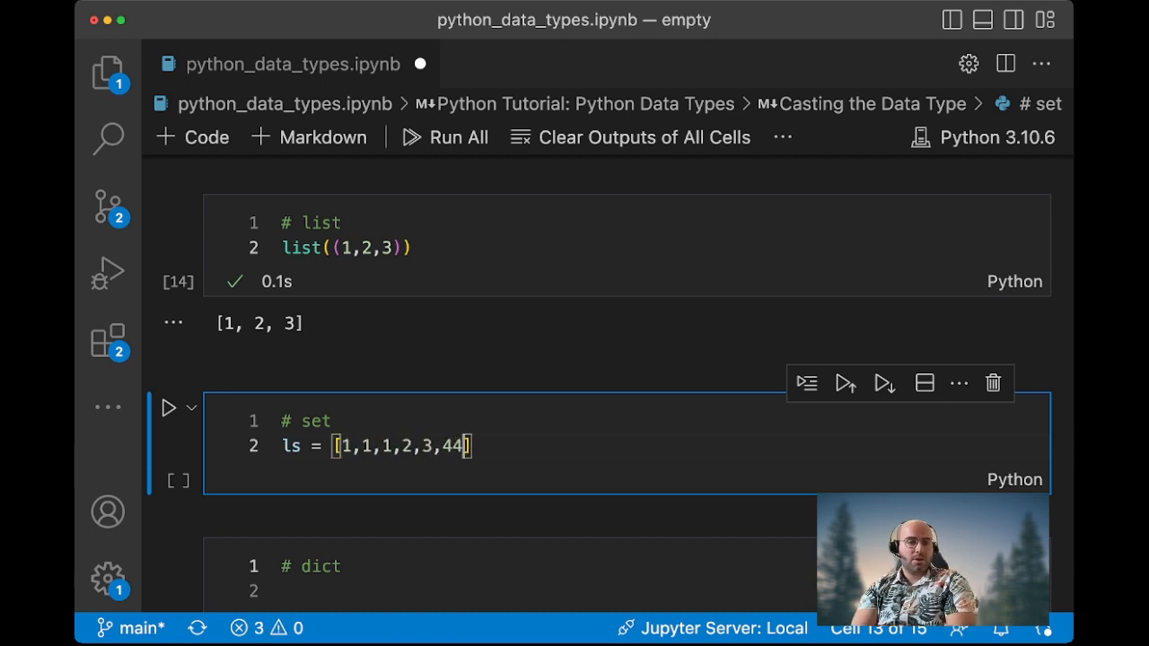
pyautogui.write(',4,4,')
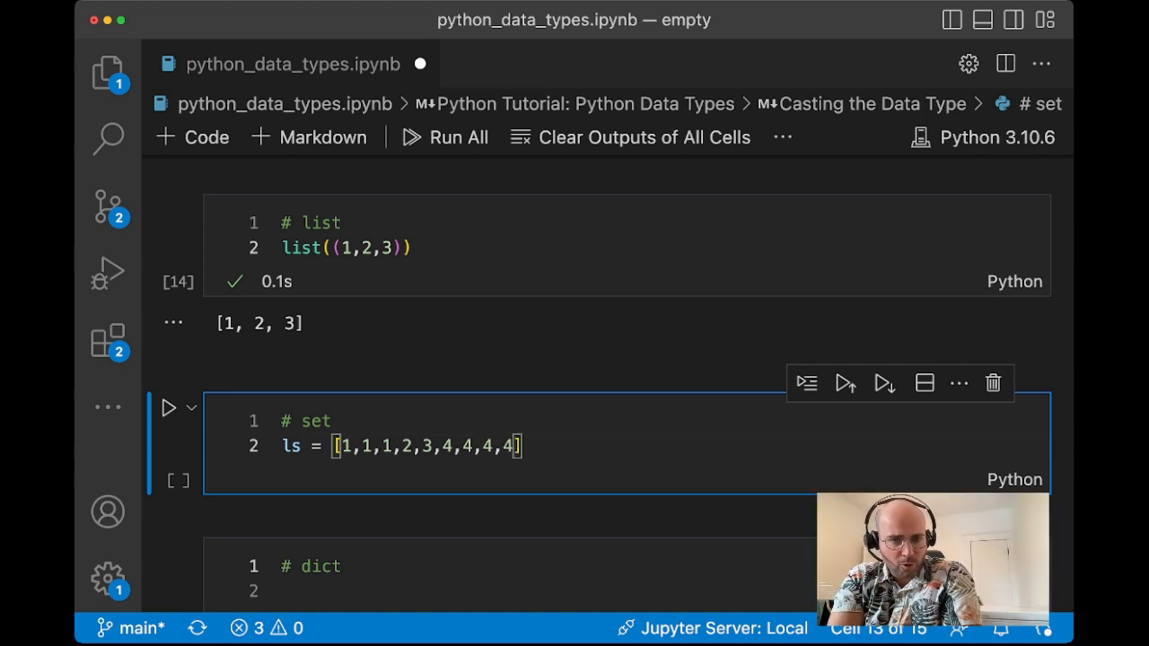
pyautogui.press('Enter')
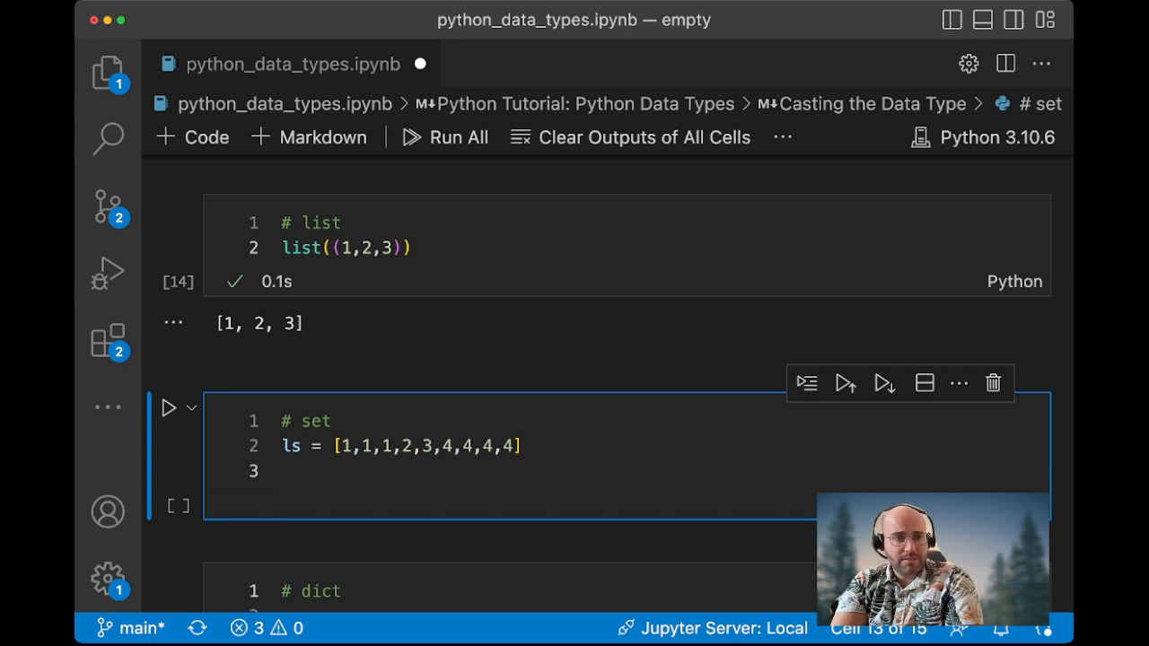
pyautogui.write('se')
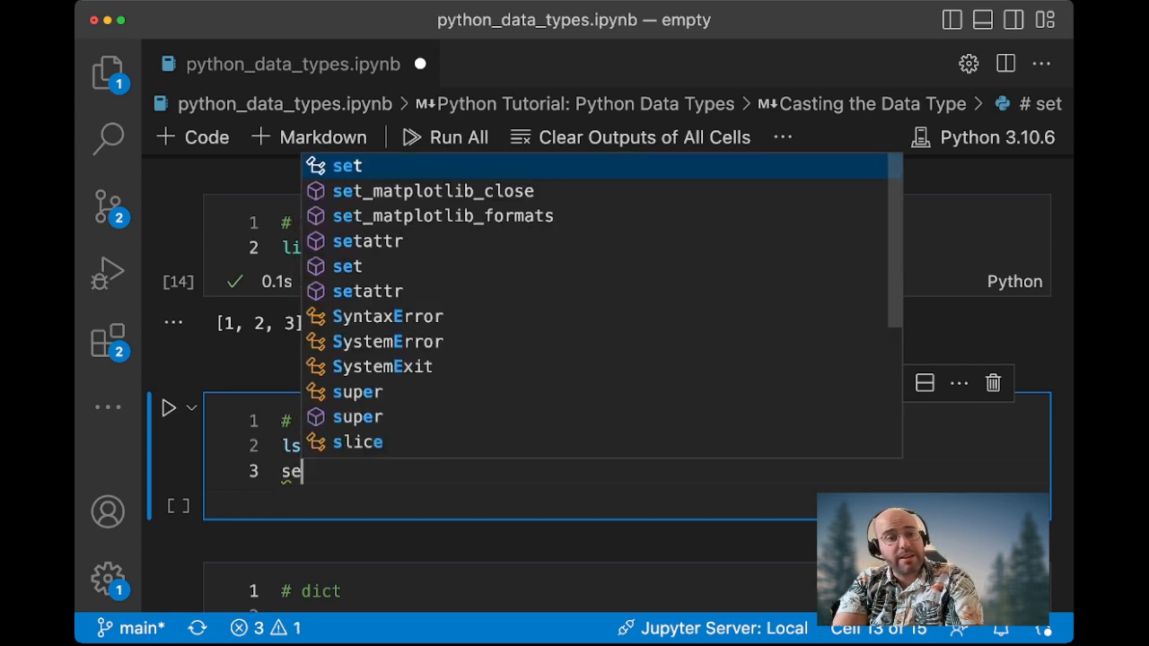
pyautogui.write('t(ls)')
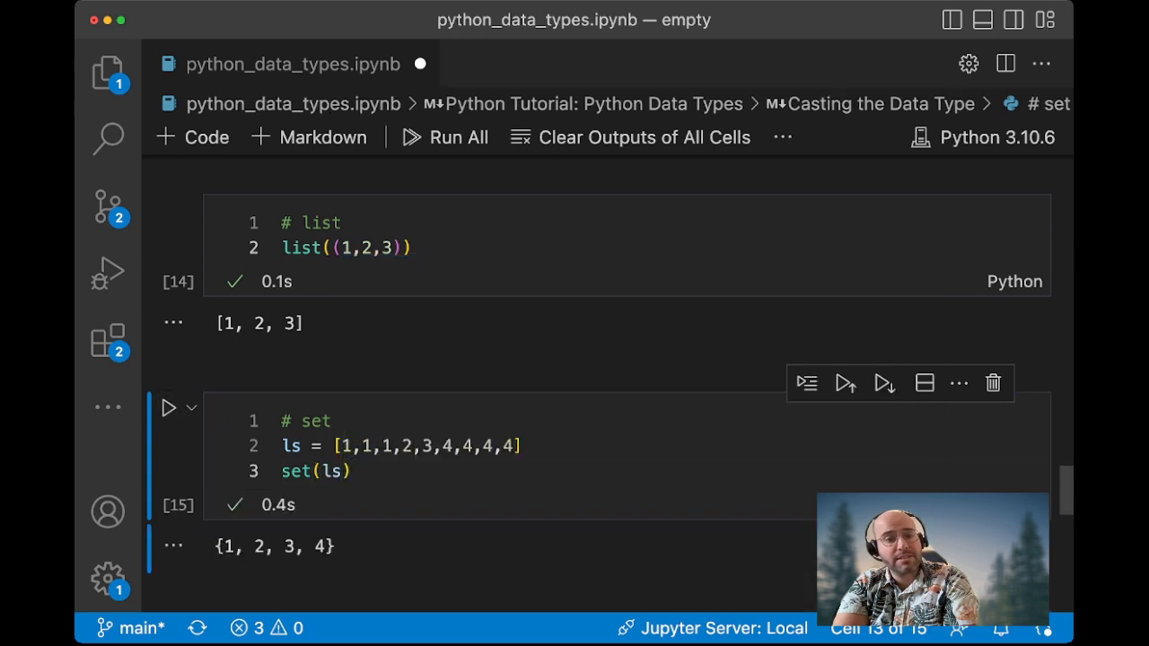
pyautogui.scroll(-3)
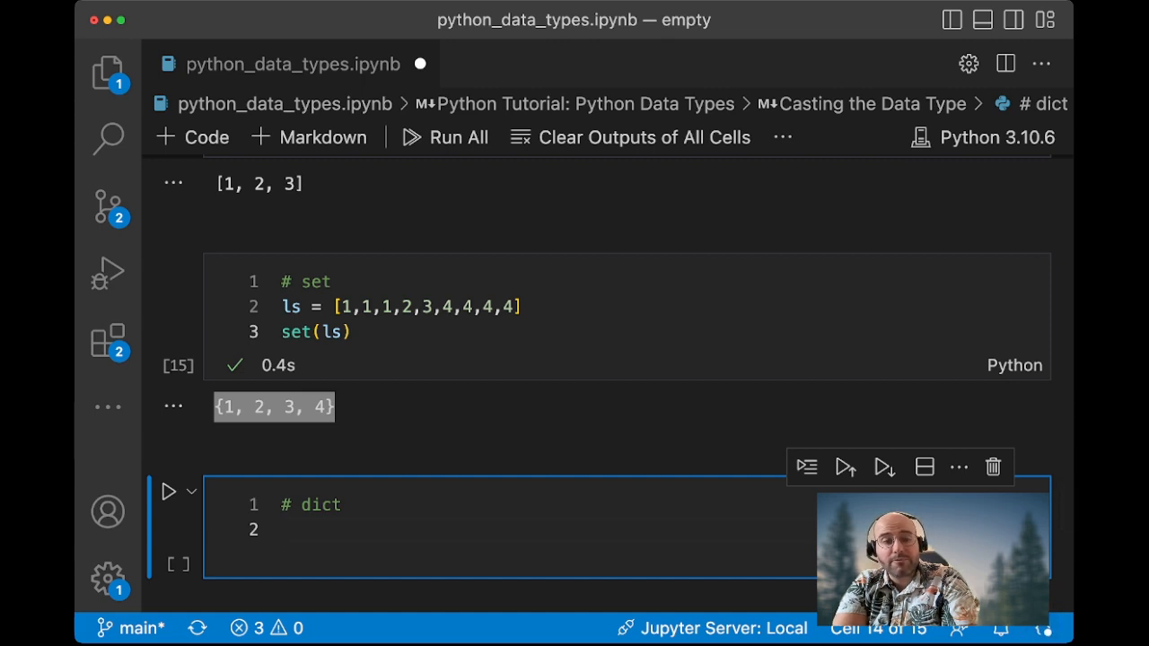
# Enter dict(x=1, y=2) in the dict cell and run it to get {'x': 1, 'y': 2}
pyautogui.write('dict(')
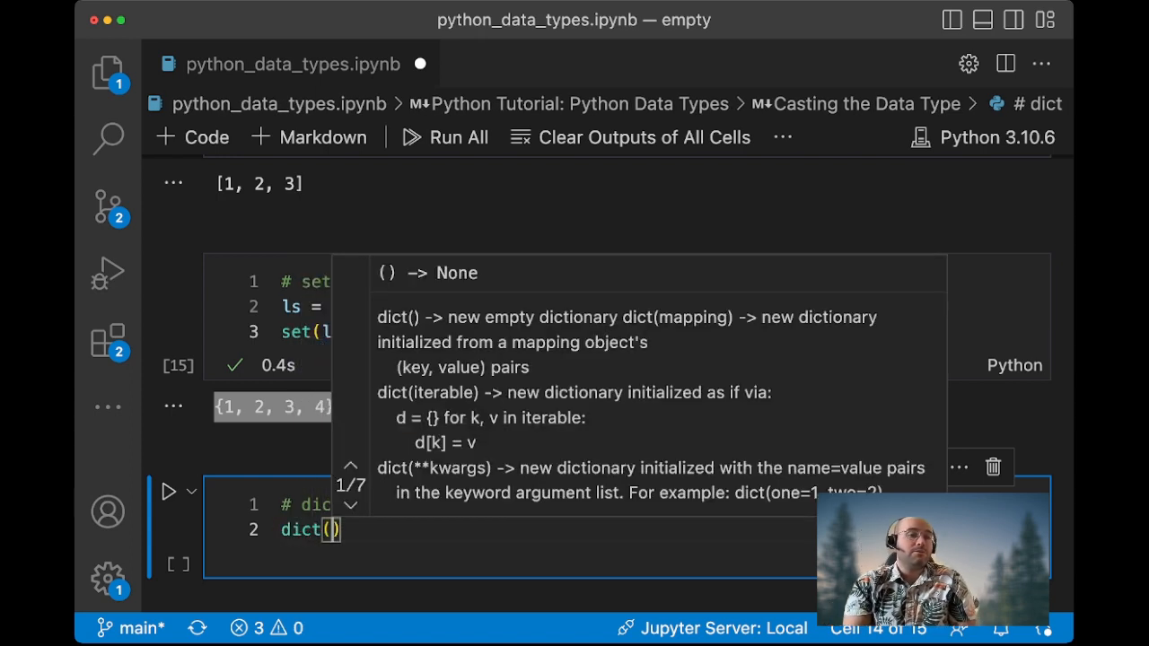
pyautogui.write('x=1,')
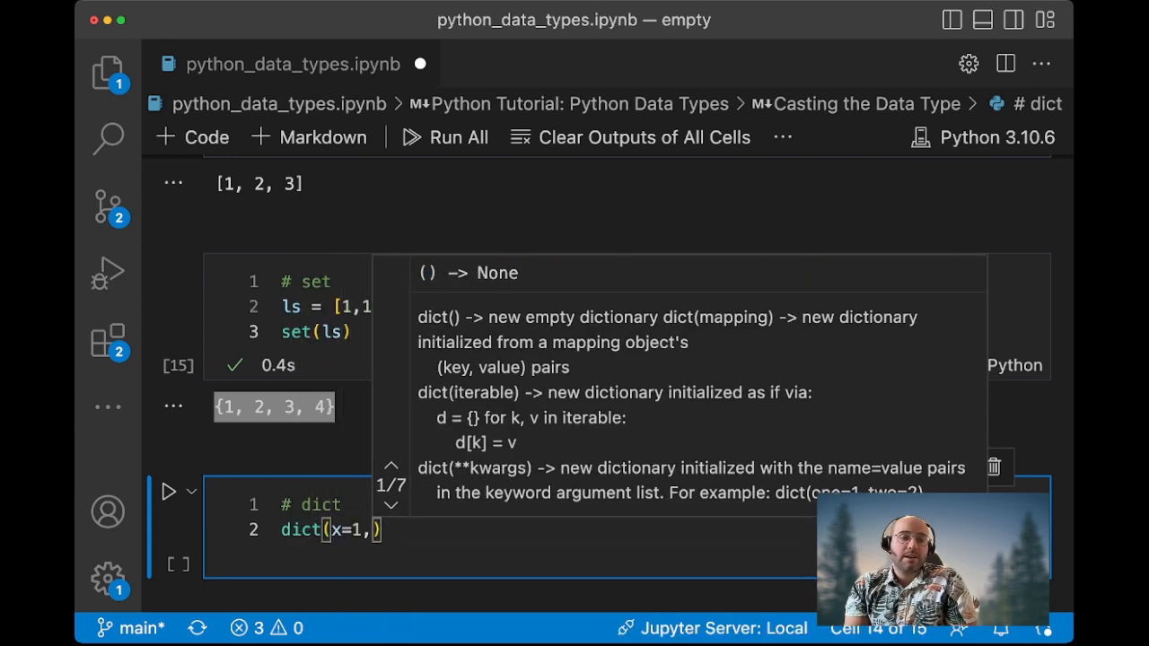
pyautogui.write('y=2')
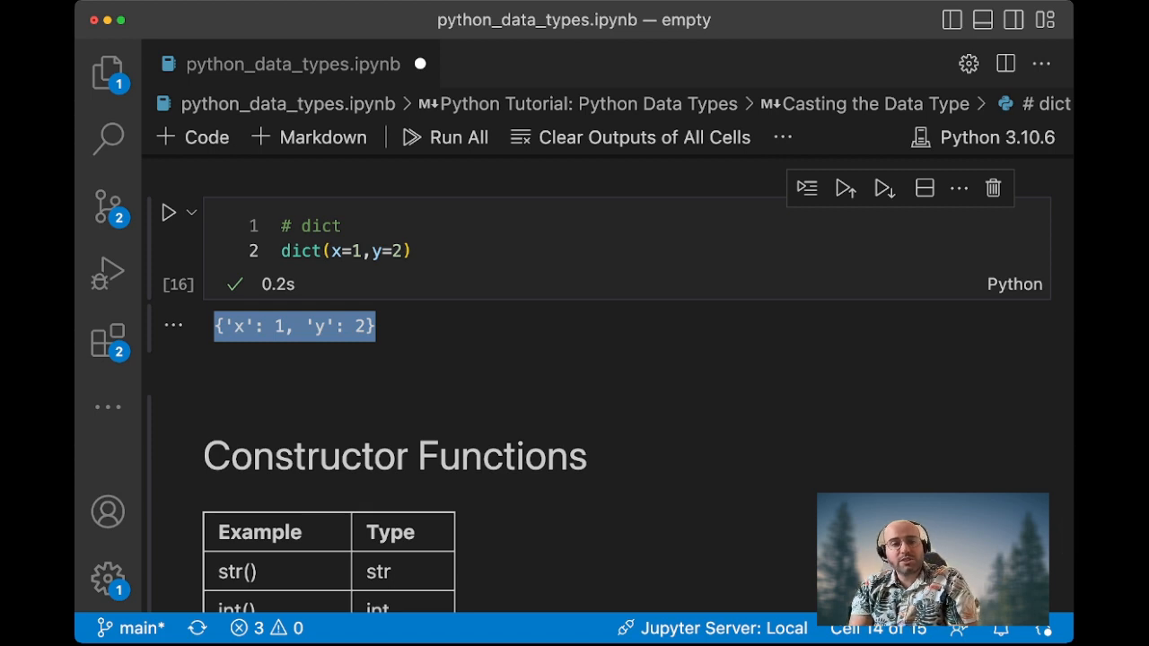
# Review the Constructor Functions table, then start a new cell below with range
pyautogui.scroll(-3)
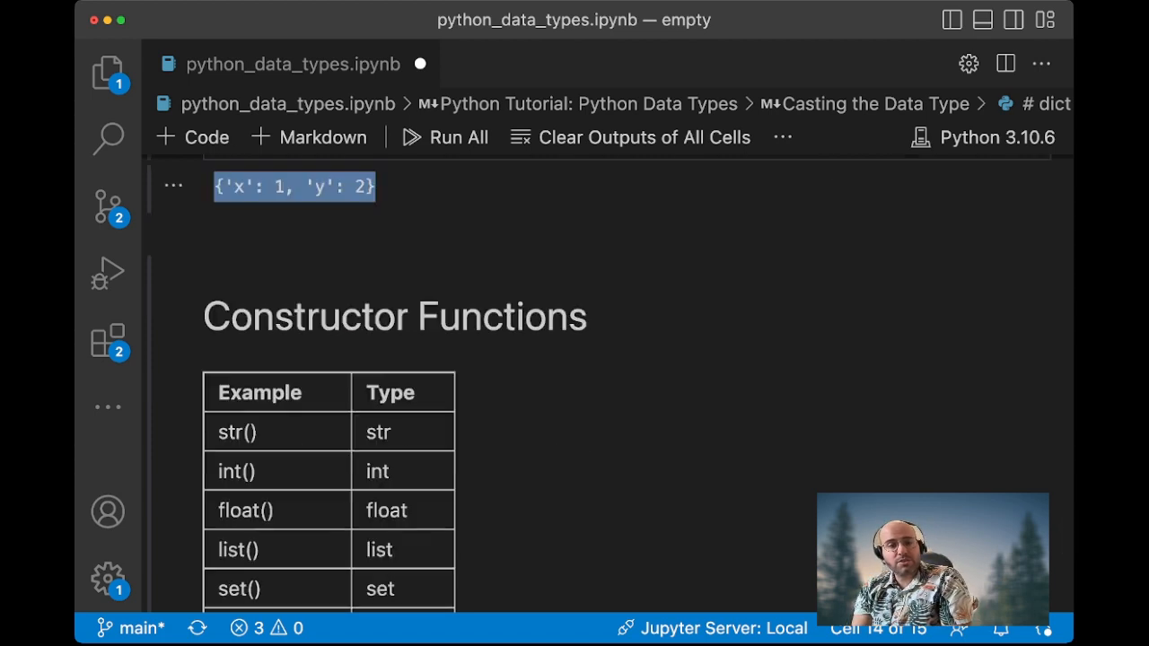
pyautogui.scroll(-3)
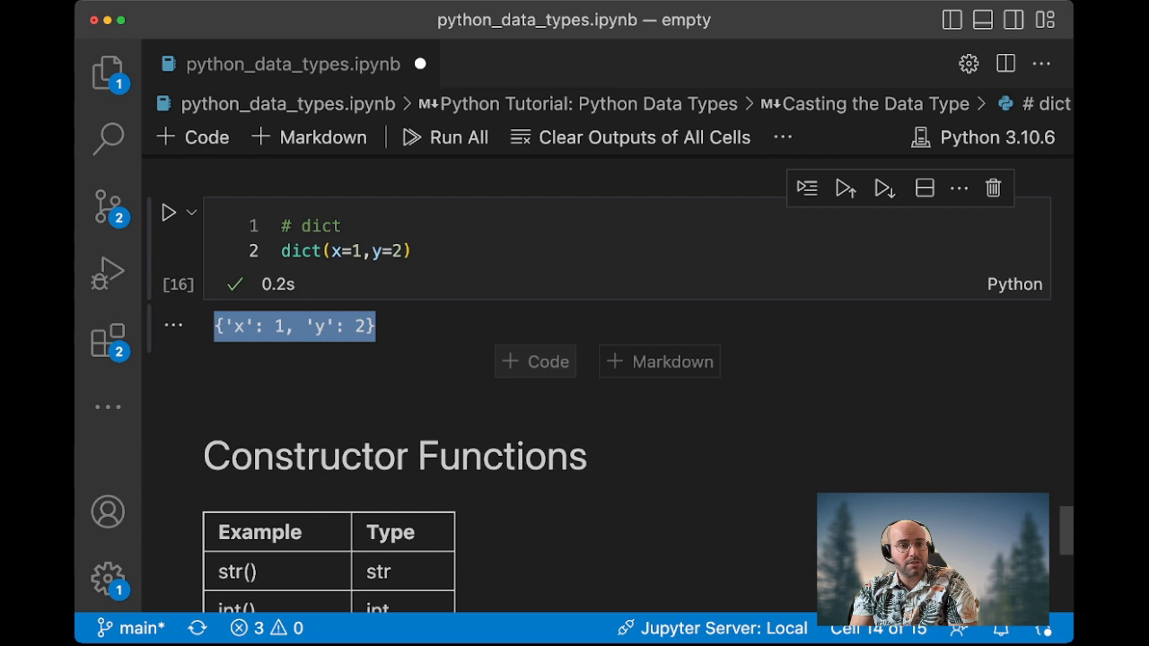
pyautogui.write('range(10')
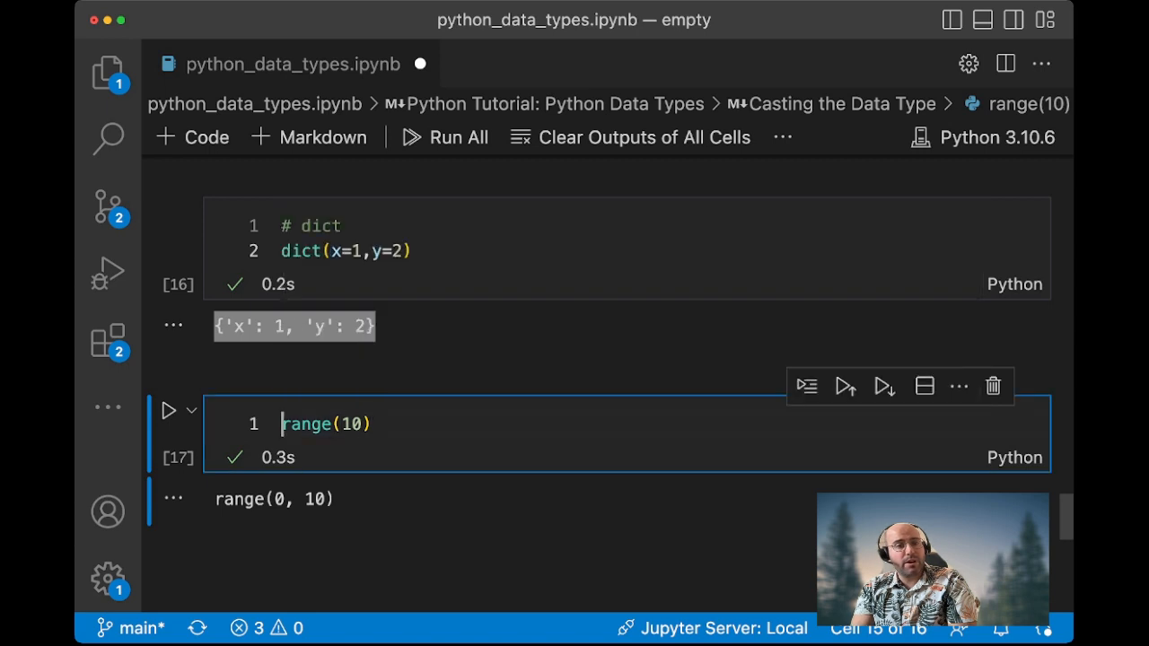
# Prefix range(10) with list to convert the range output into a list
pyautogui.write('list(')
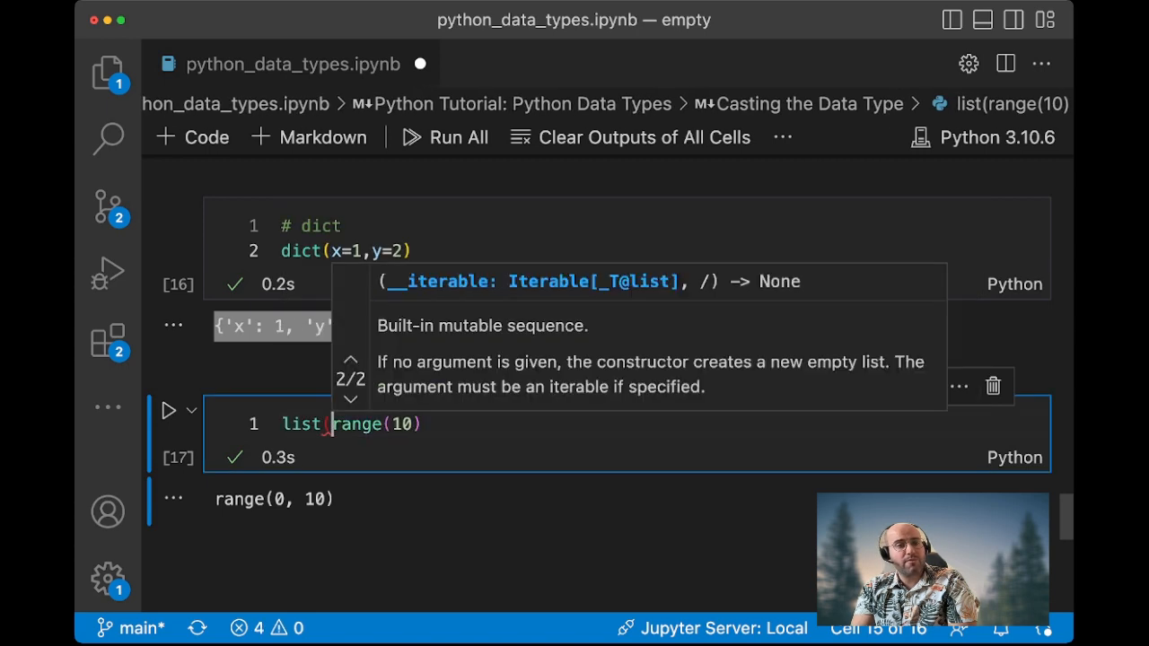